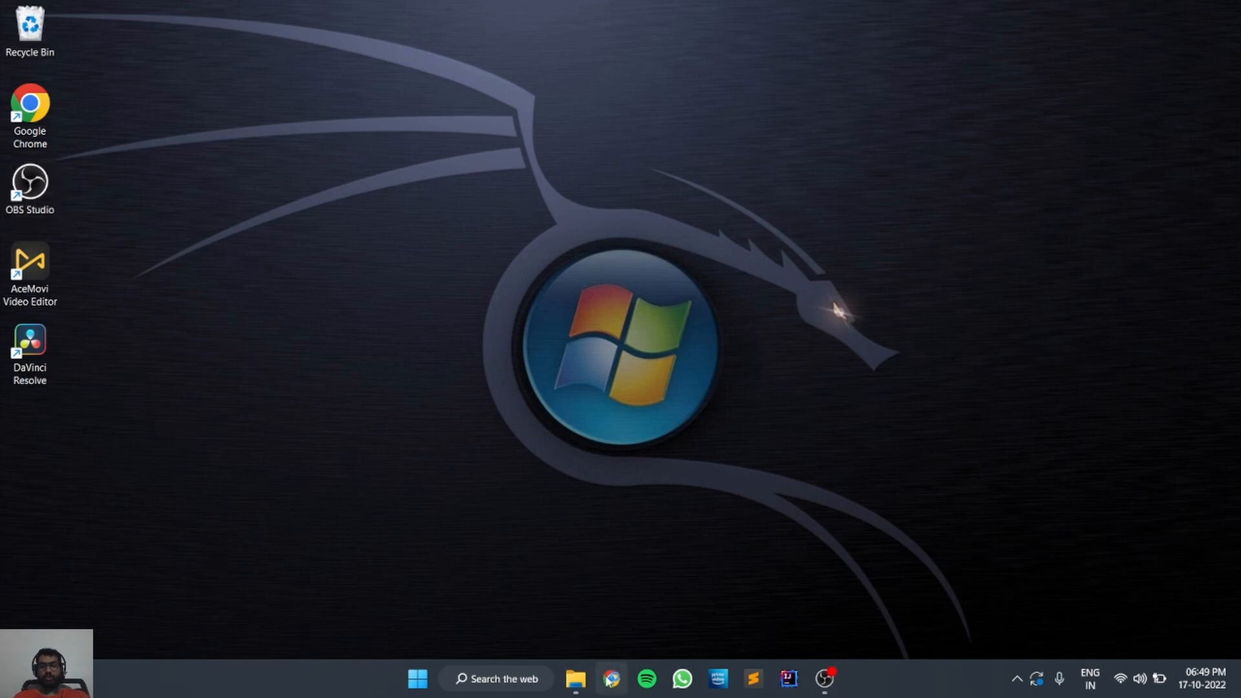
- Launch Google Chrome and go to dbeaver.io to reach the DBeaver home page
left_click(610, 677)
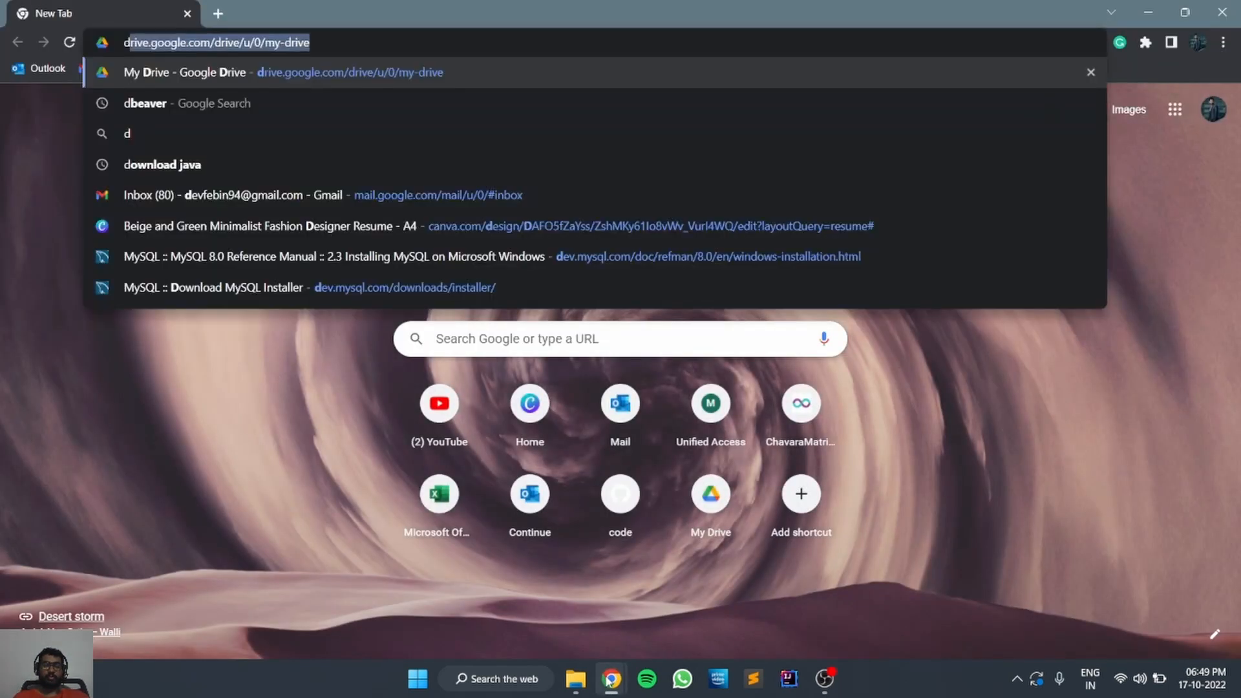
left_click(145, 103)
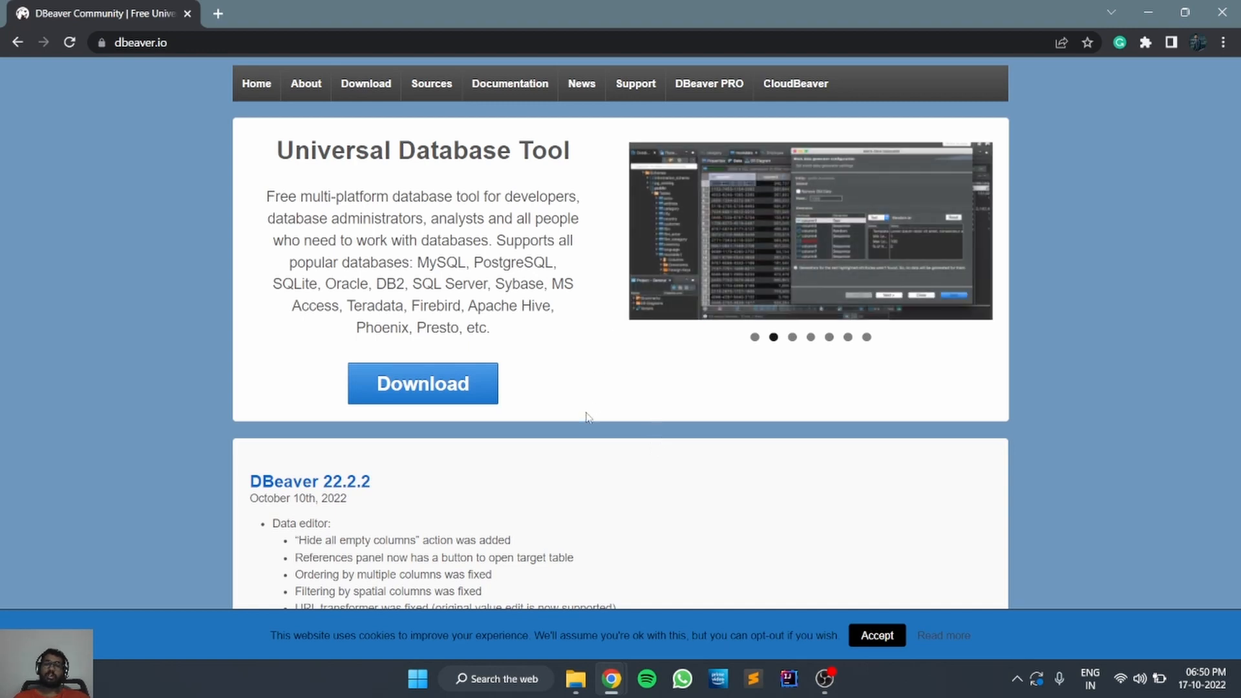
mouse_move(439, 393)
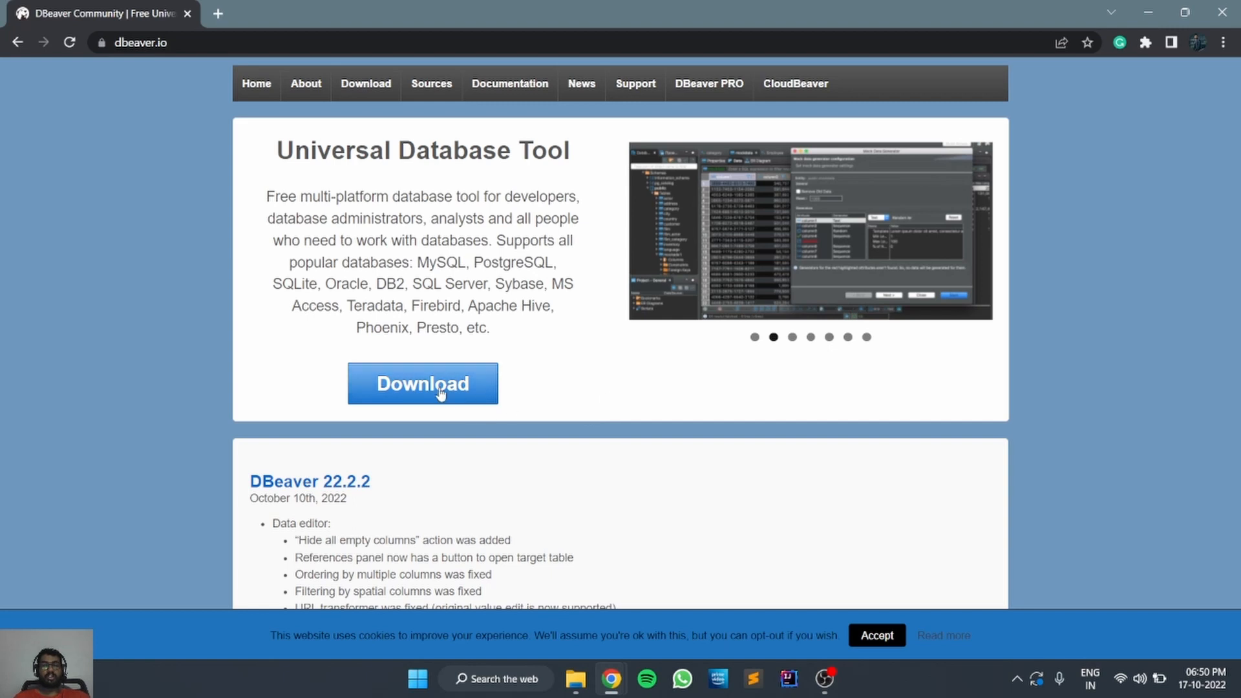
- From the Download page, start downloading the Windows installer for DBeaver Community 22.2.2
left_click(423, 383)
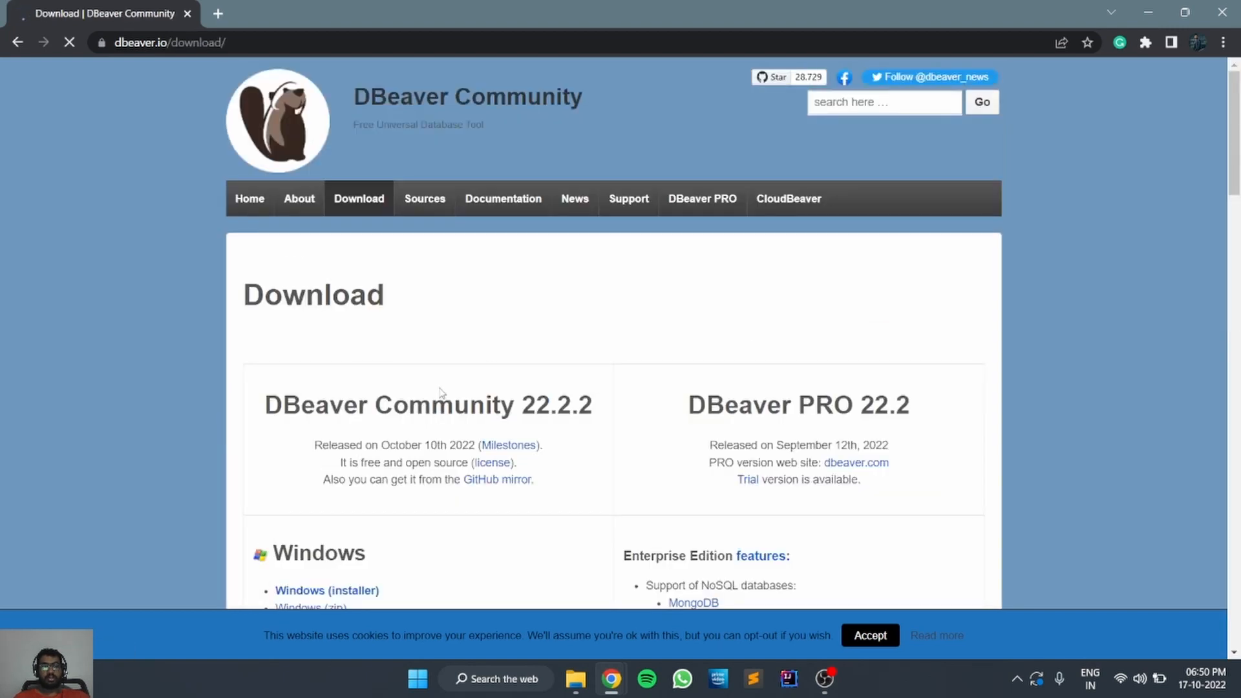
scroll("down", 3)
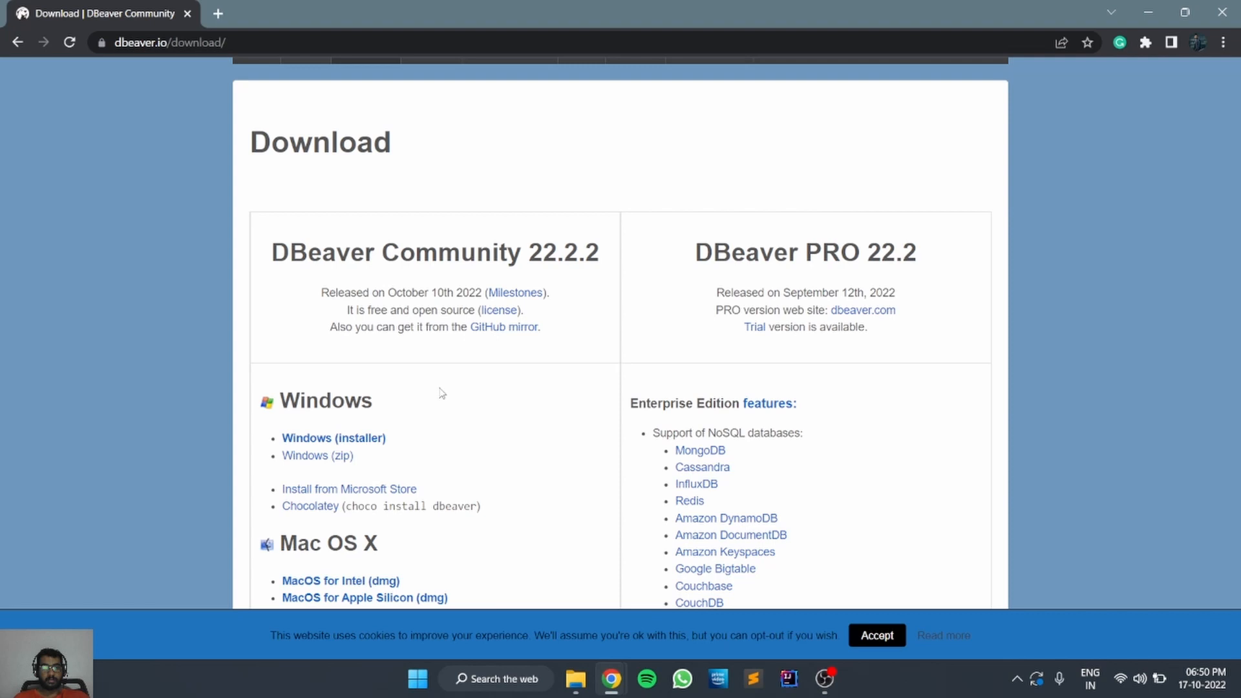
scroll("down", 3)
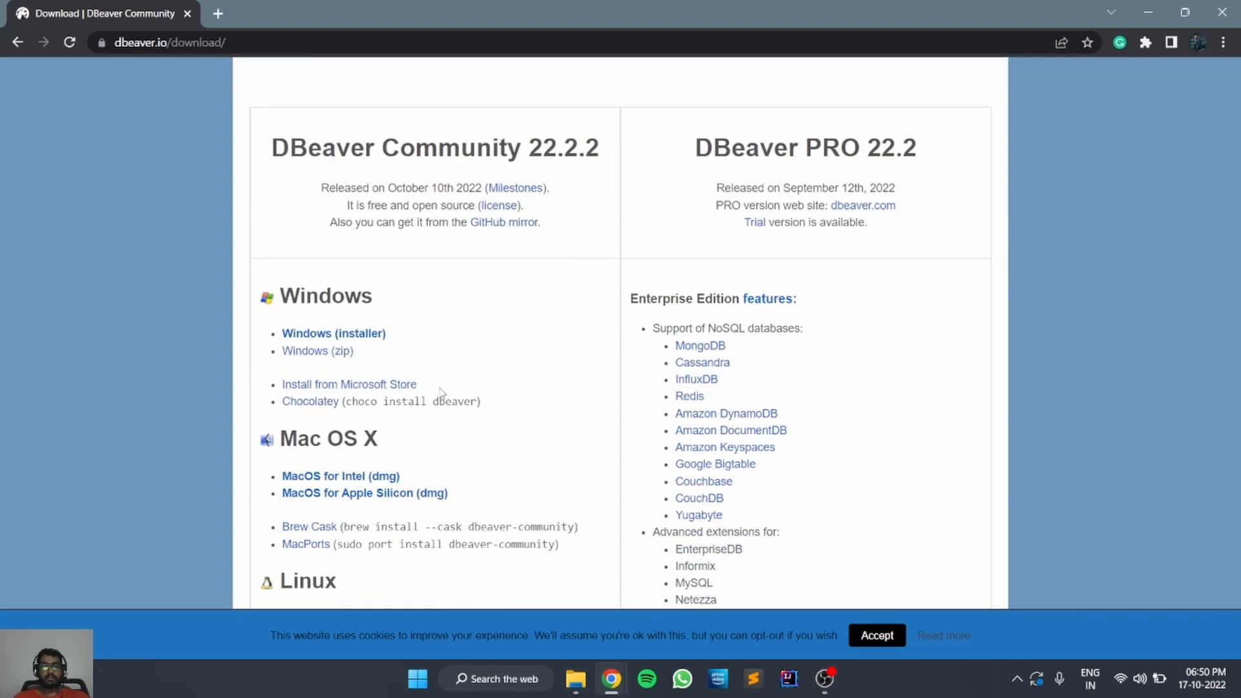
mouse_move(313, 337)
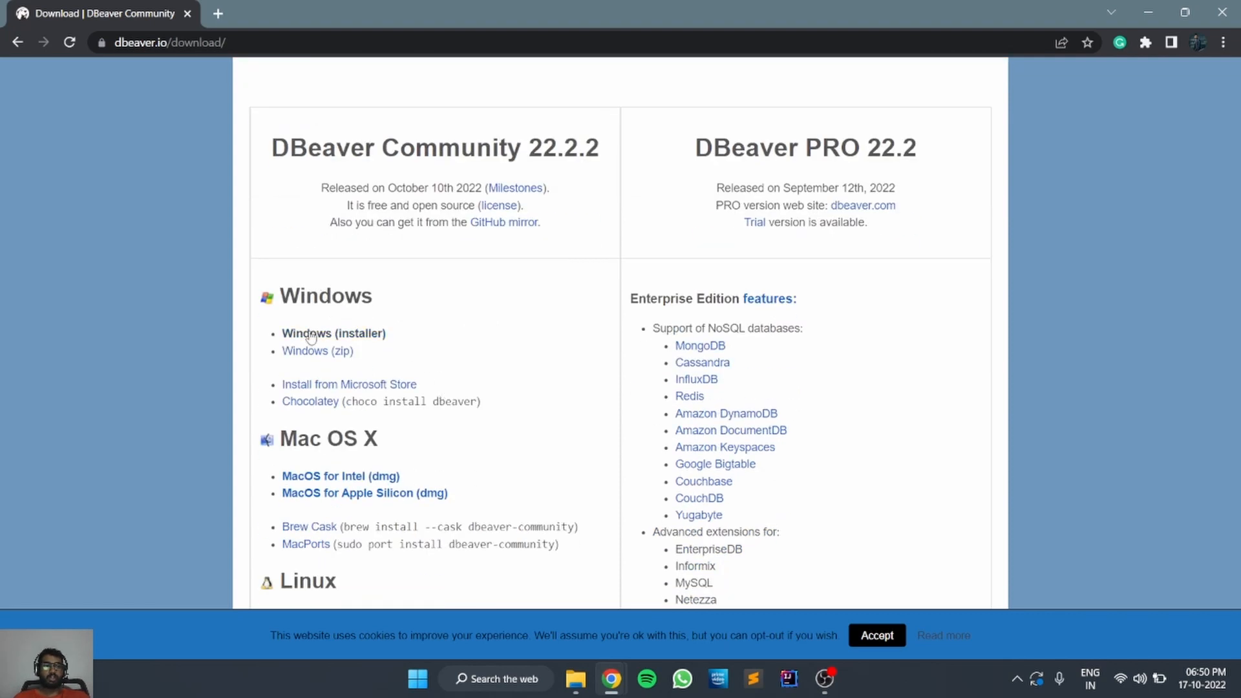
left_click(334, 333)
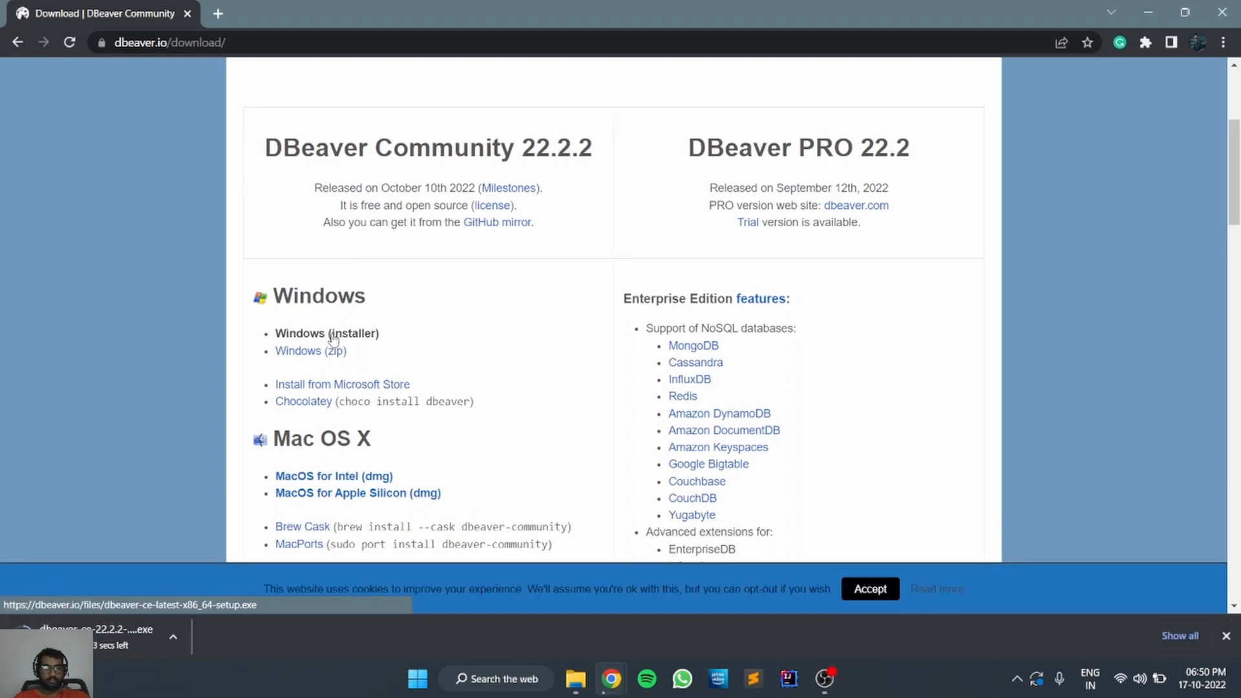
mouse_move(383, 442)
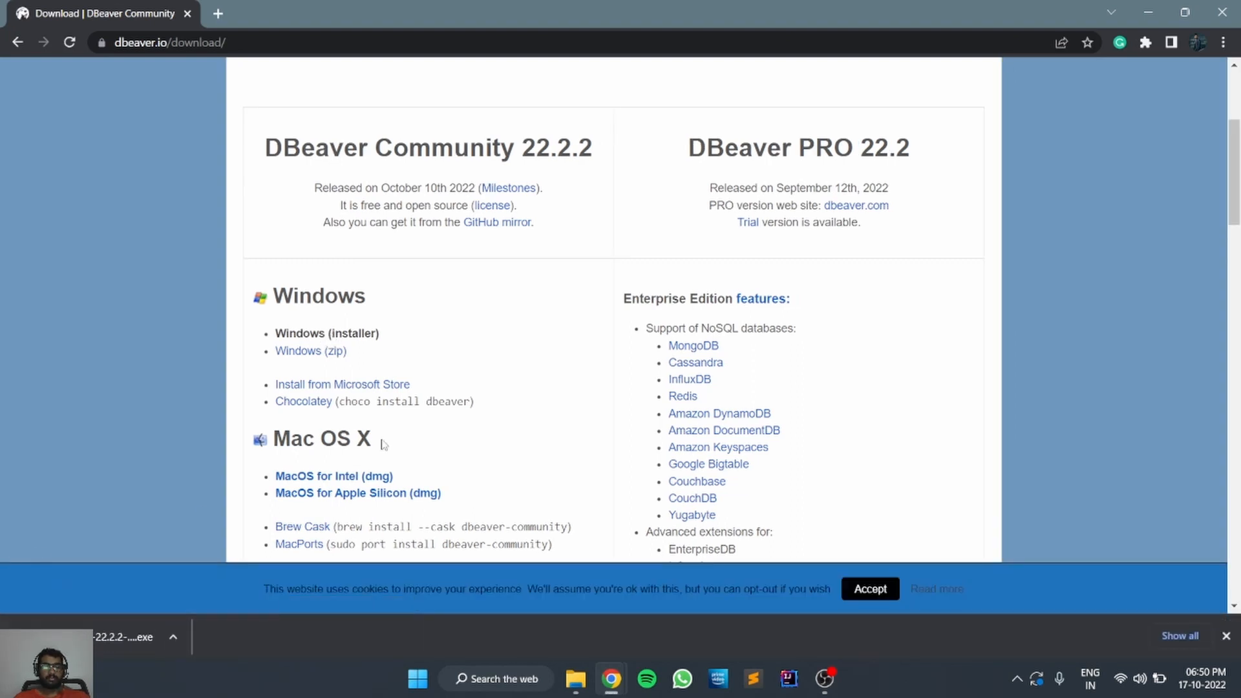
mouse_move(62, 608)
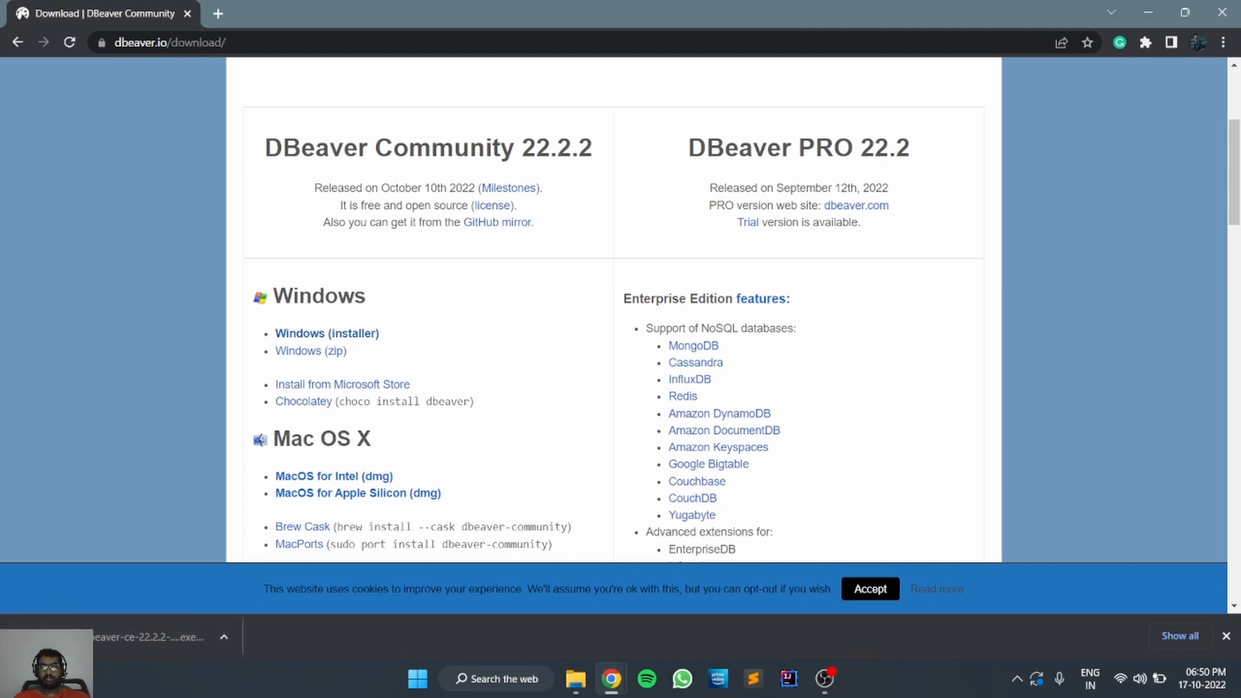
- Run the installer in English, accept the Apache license, current-user install and default components with bundled Java
left_click(150, 637)
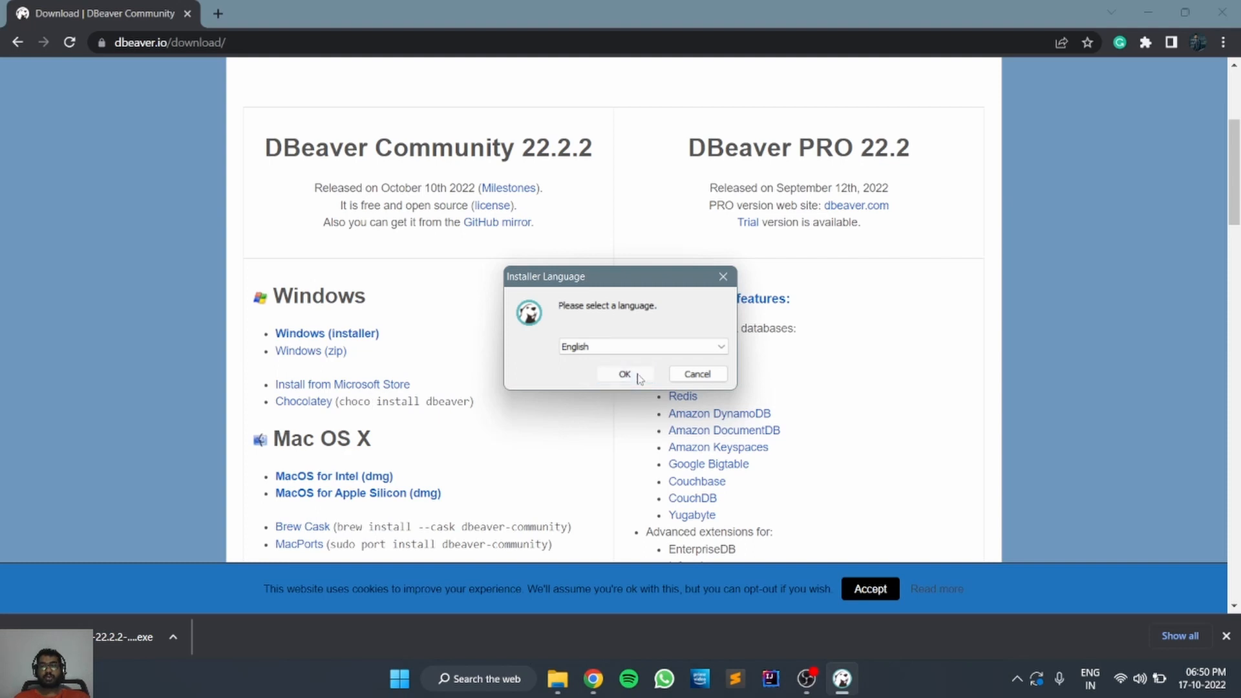
left_click(625, 374)
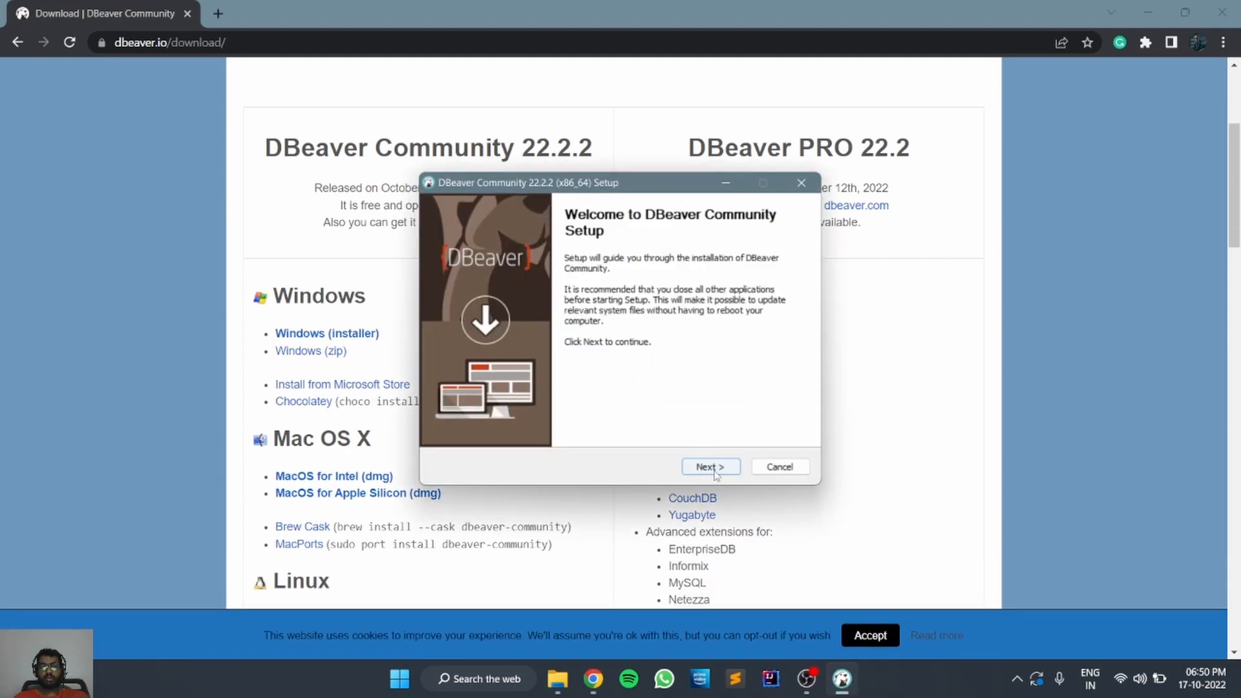
left_click(711, 466)
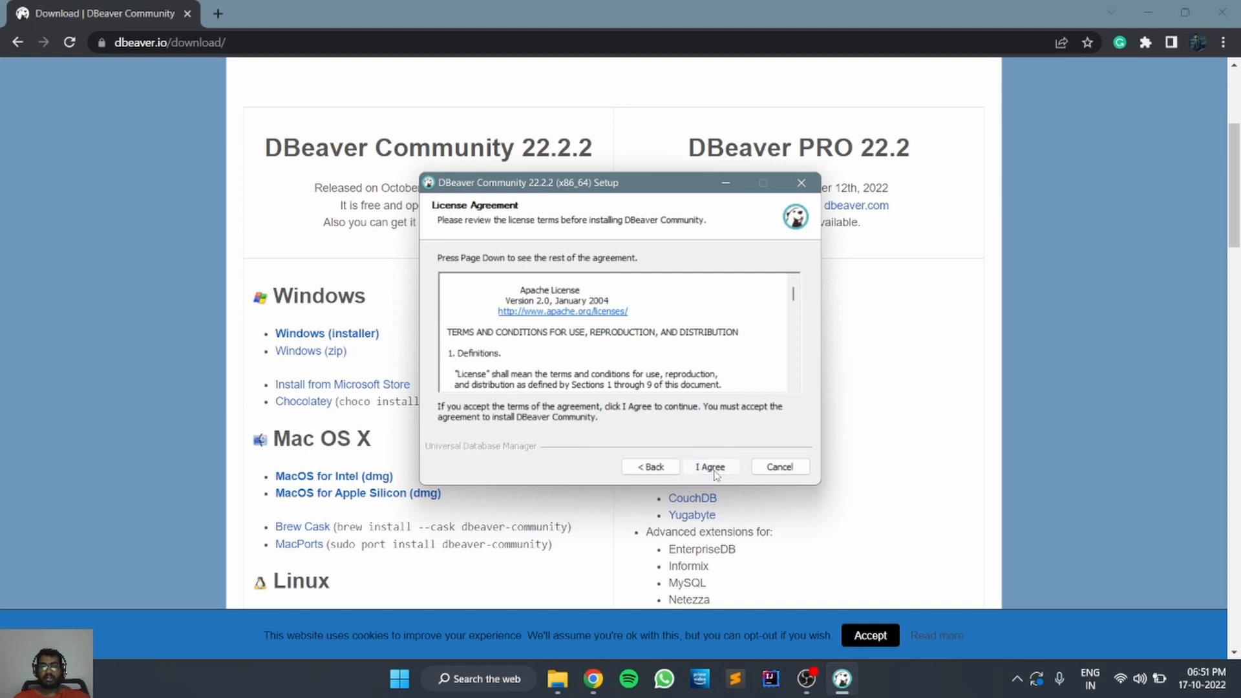
left_click(711, 467)
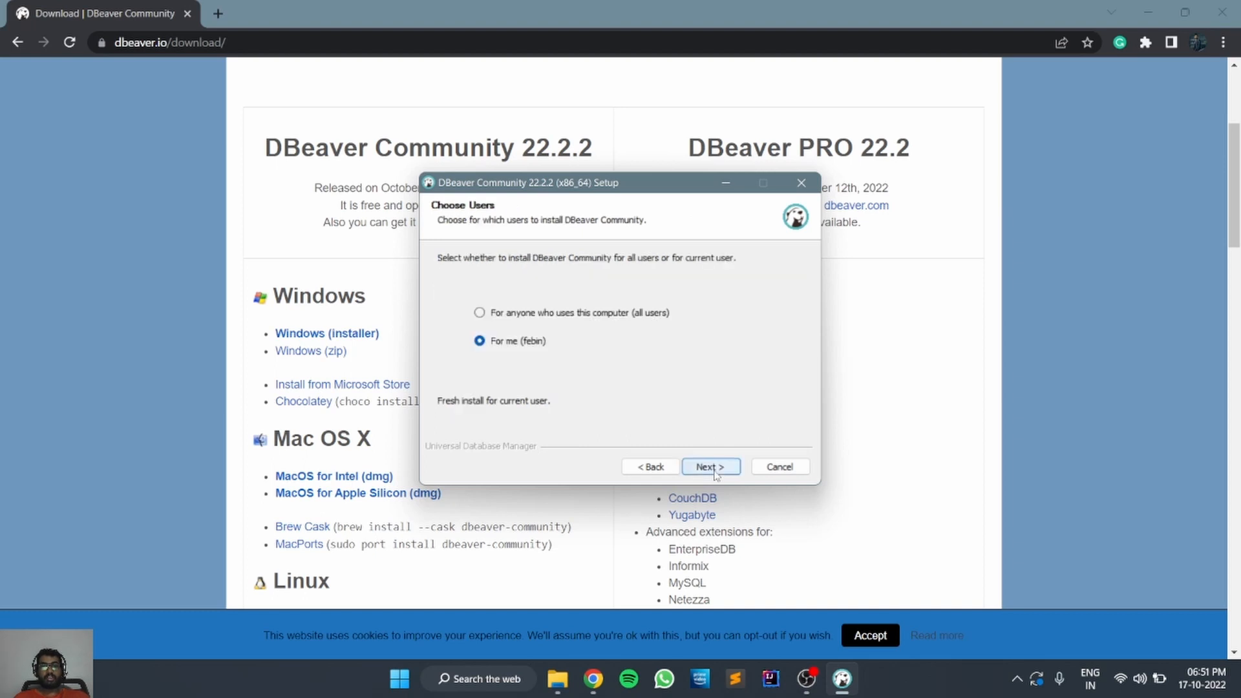
left_click(711, 467)
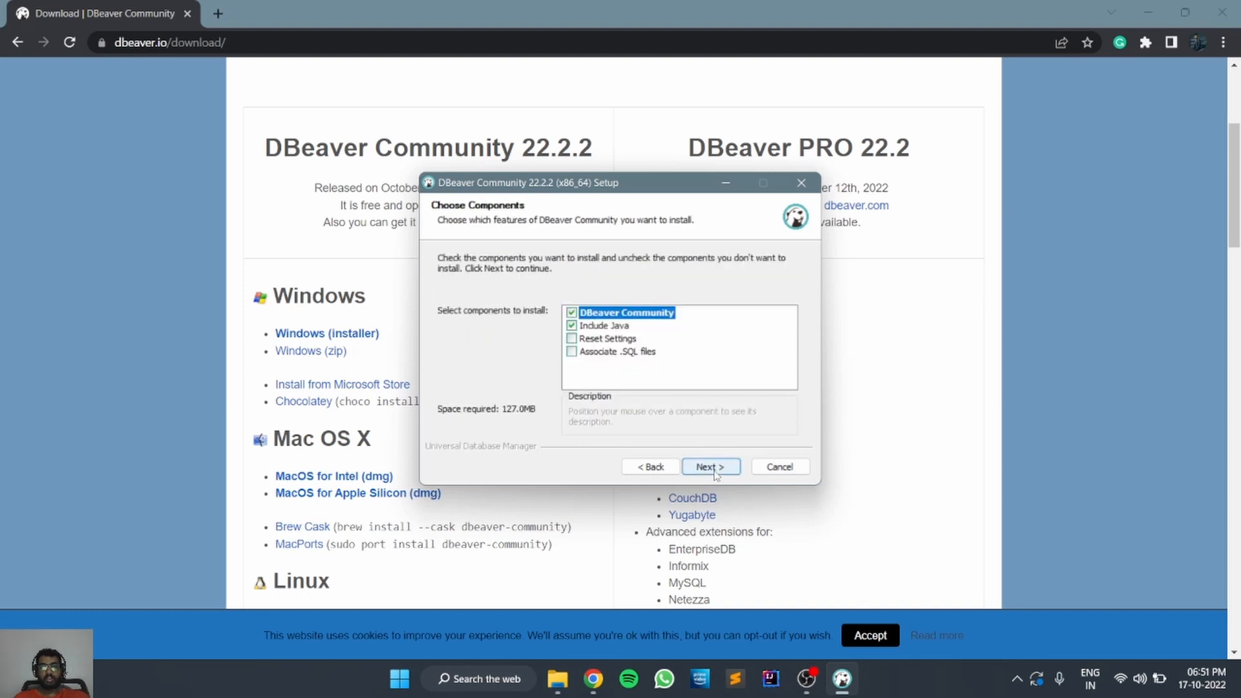
left_click(711, 467)
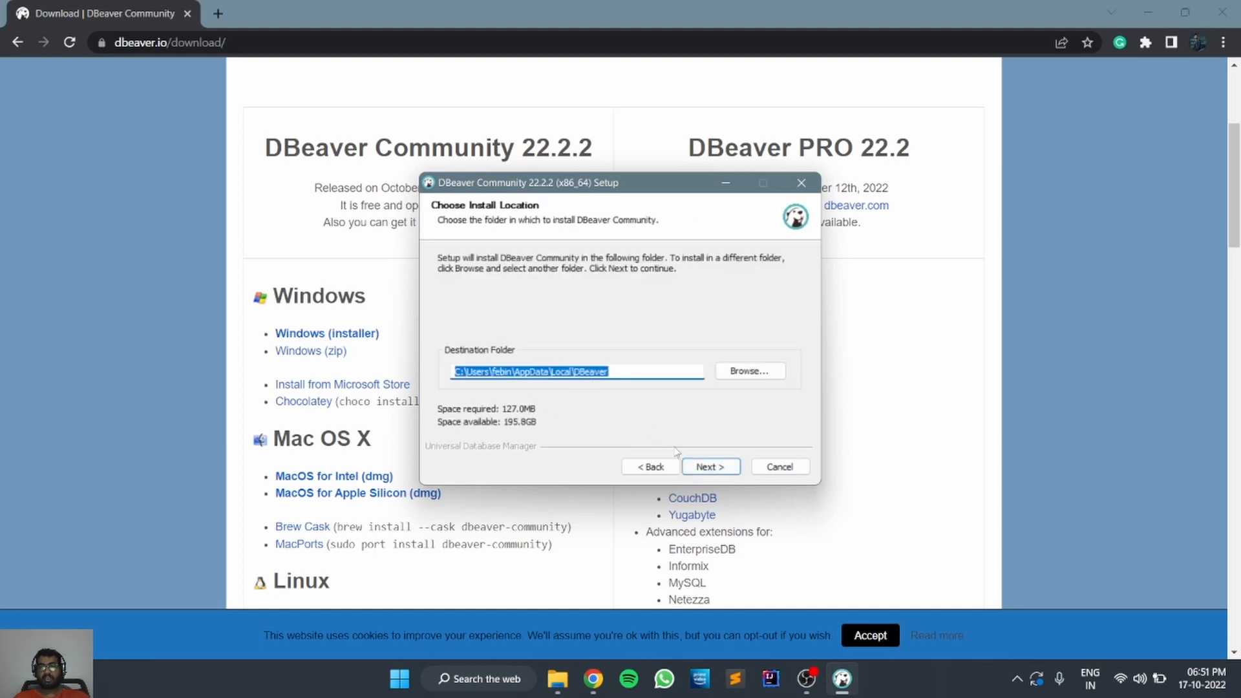
mouse_move(547, 404)
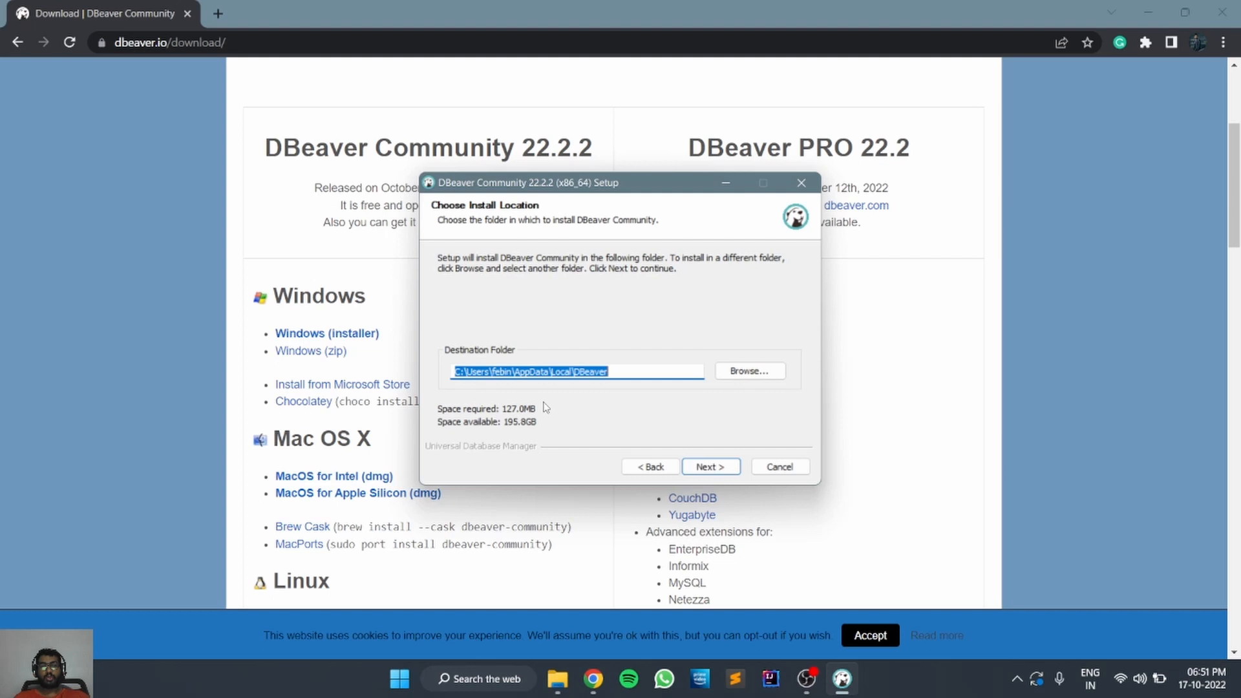
mouse_move(458, 435)
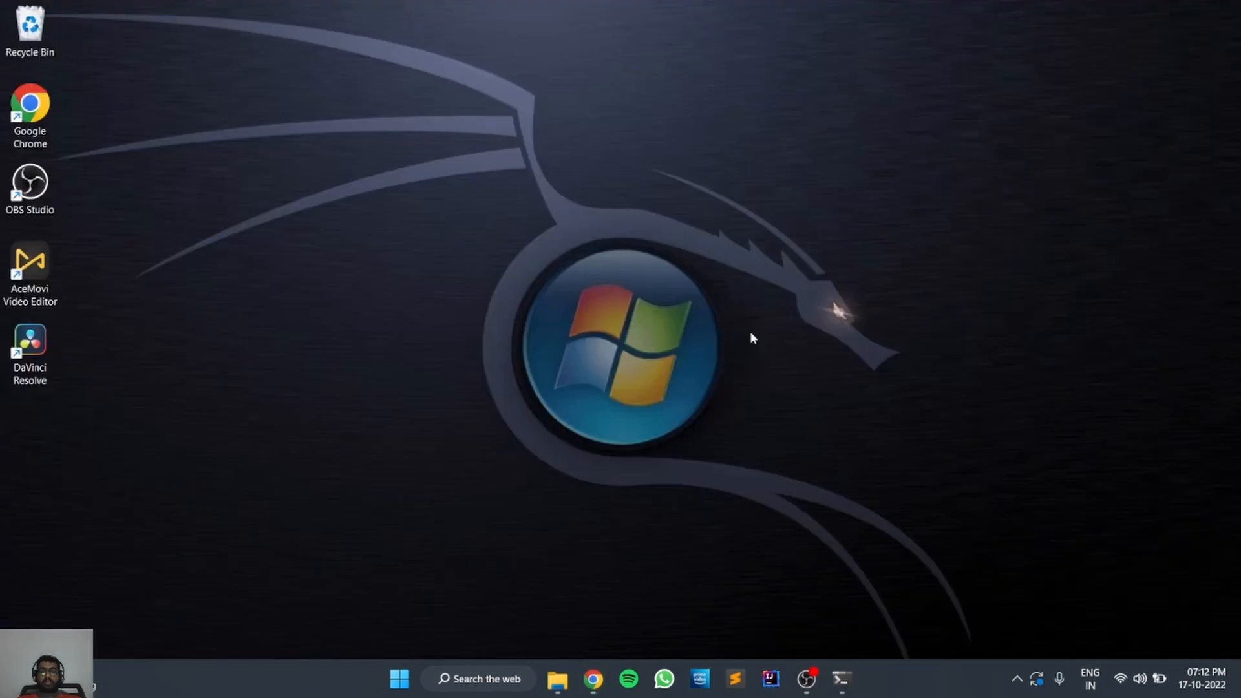
- Launch DBeaver 22.2.2 and dismiss the Tip of the day to reach the empty workspace
left_click(398, 680)
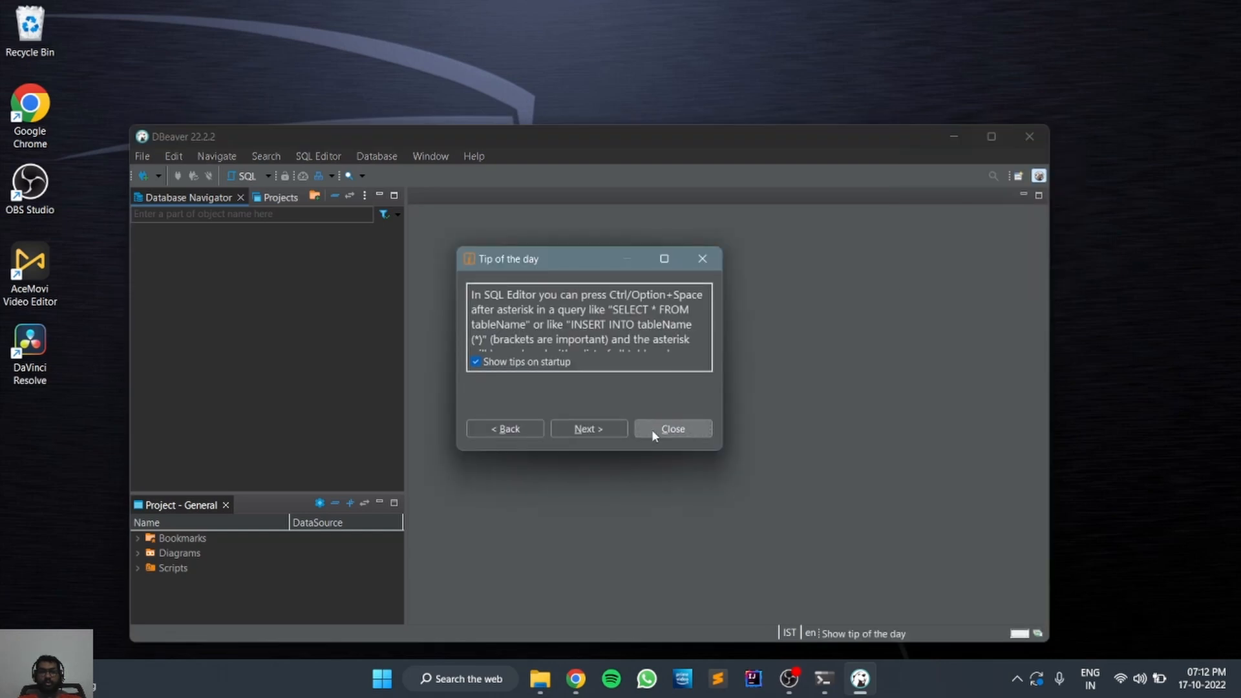
left_click(672, 428)
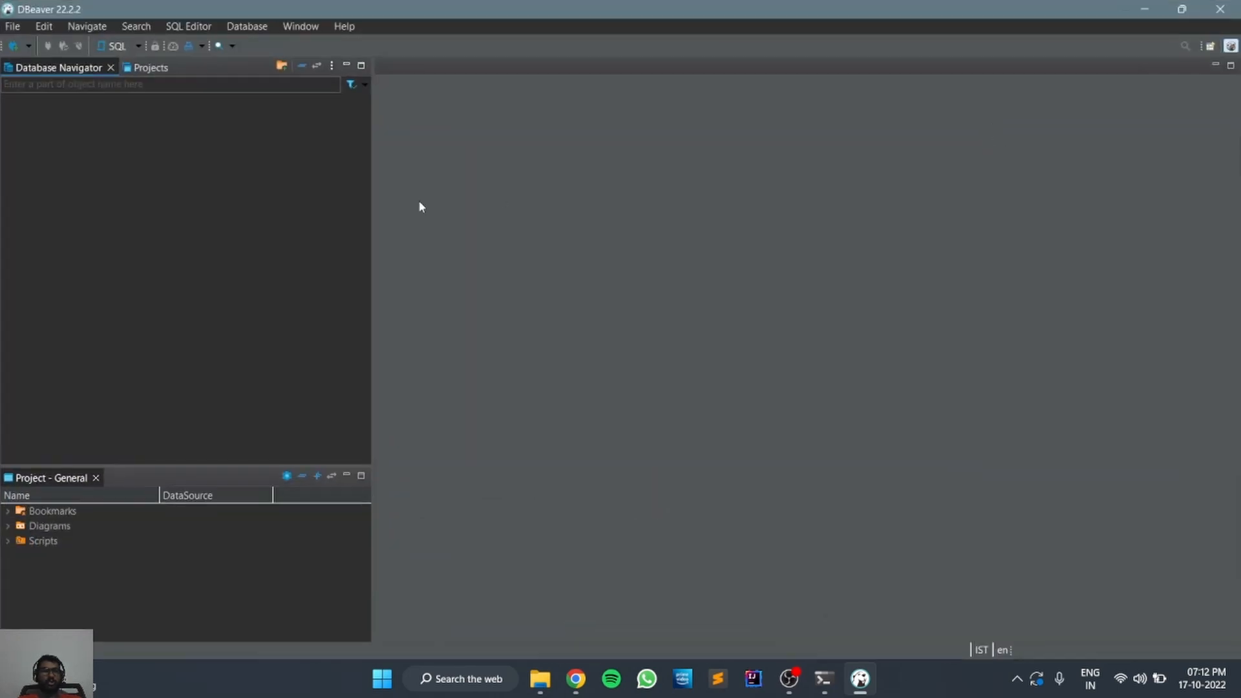
mouse_move(13, 45)
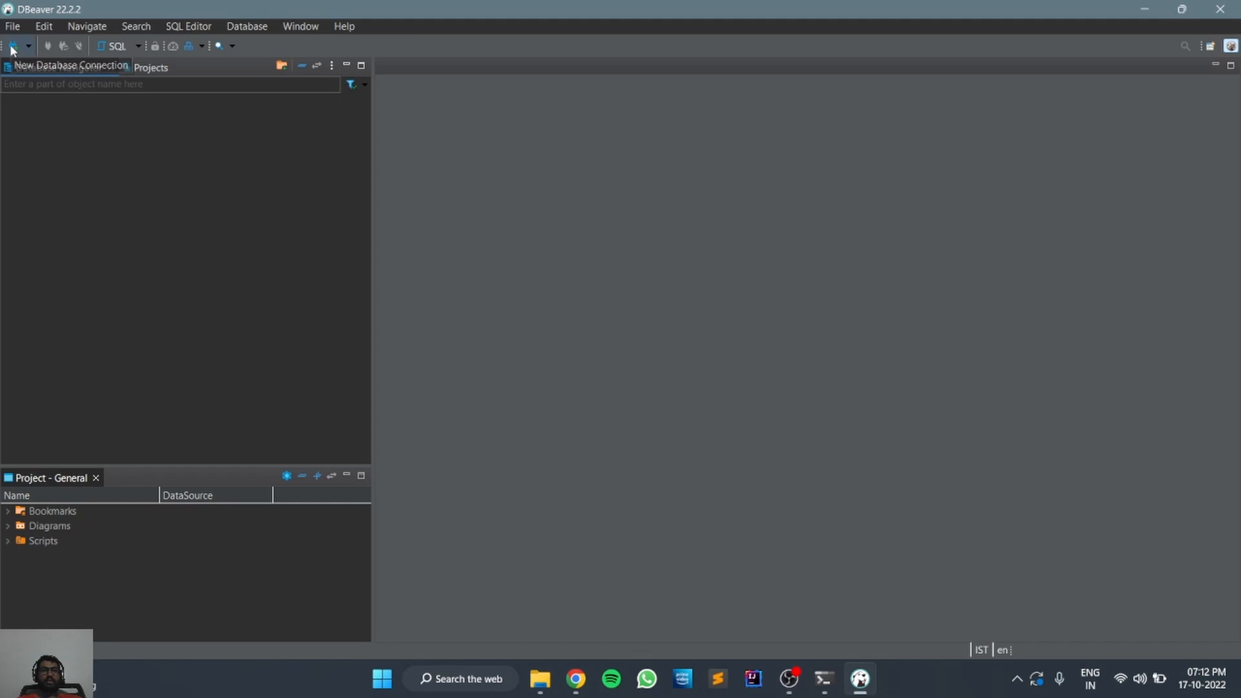
- Create a MySQL connection to localhost:3306 as root with the password saved
left_click(8, 45)
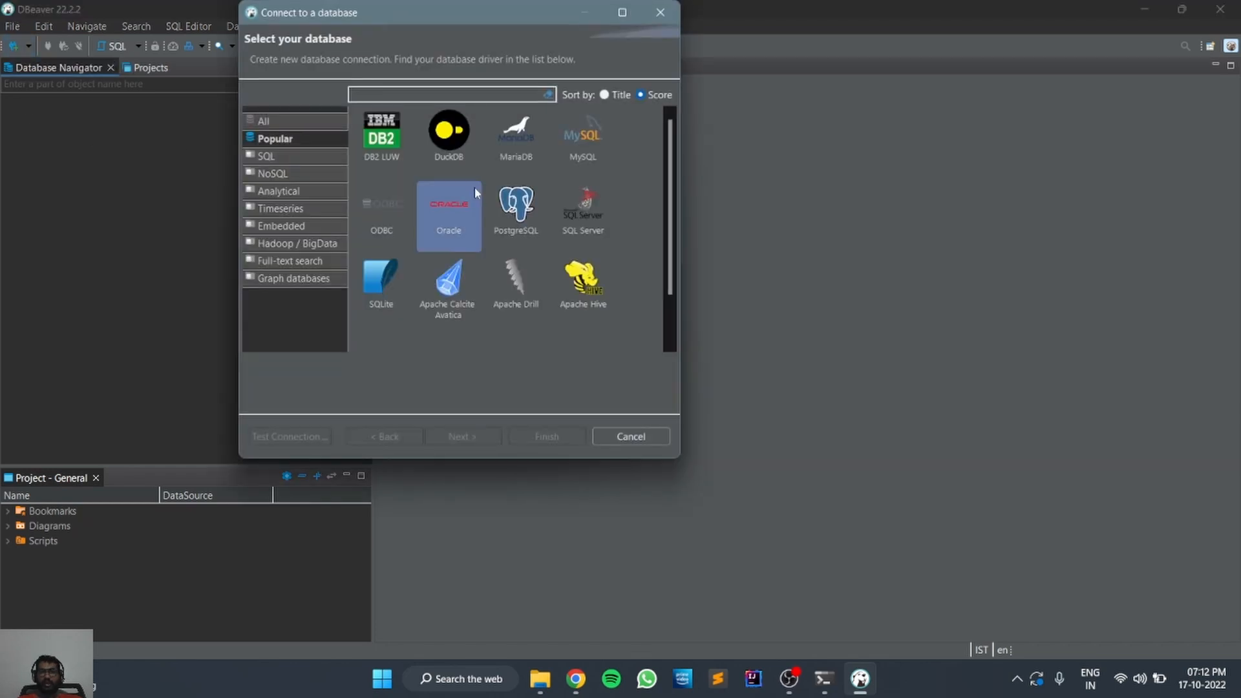
left_click(583, 136)
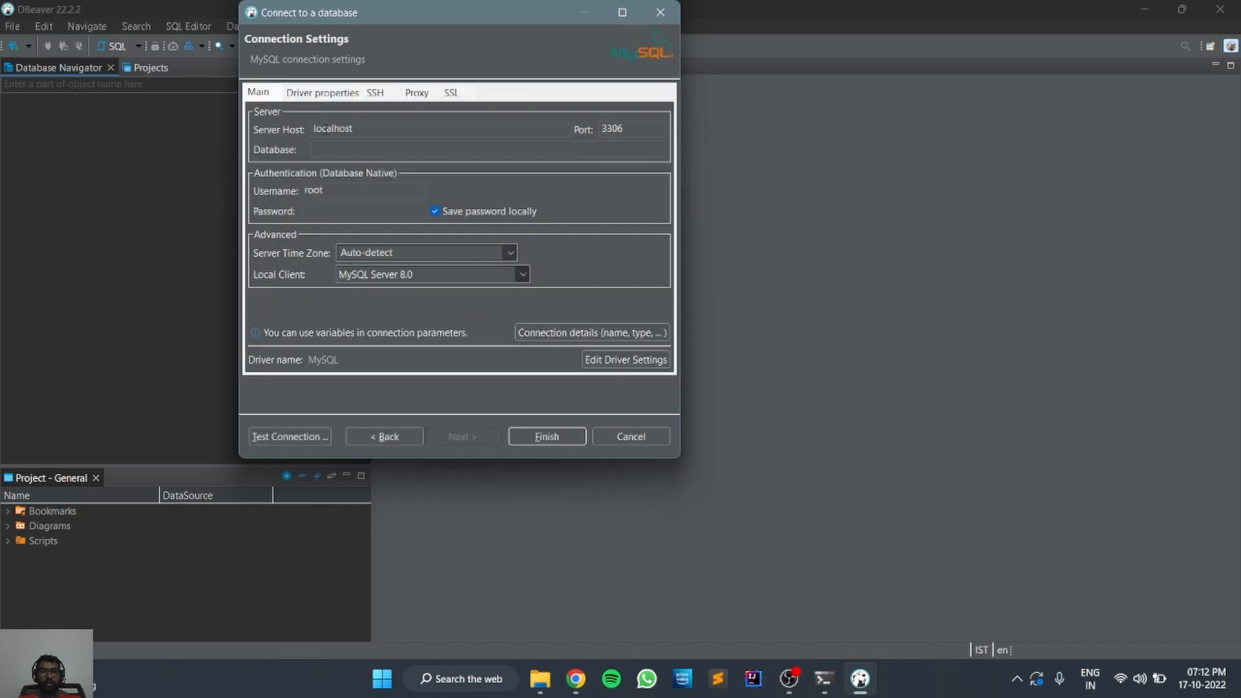
left_click(626, 128)
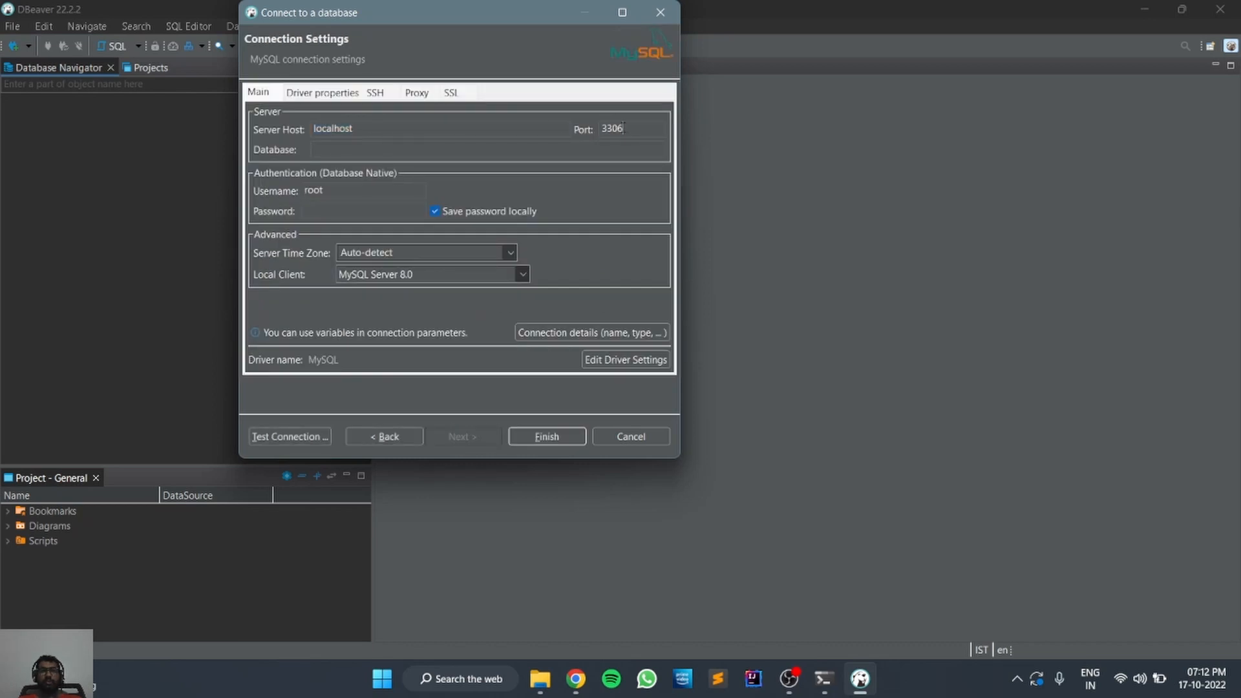
double_click(610, 128)
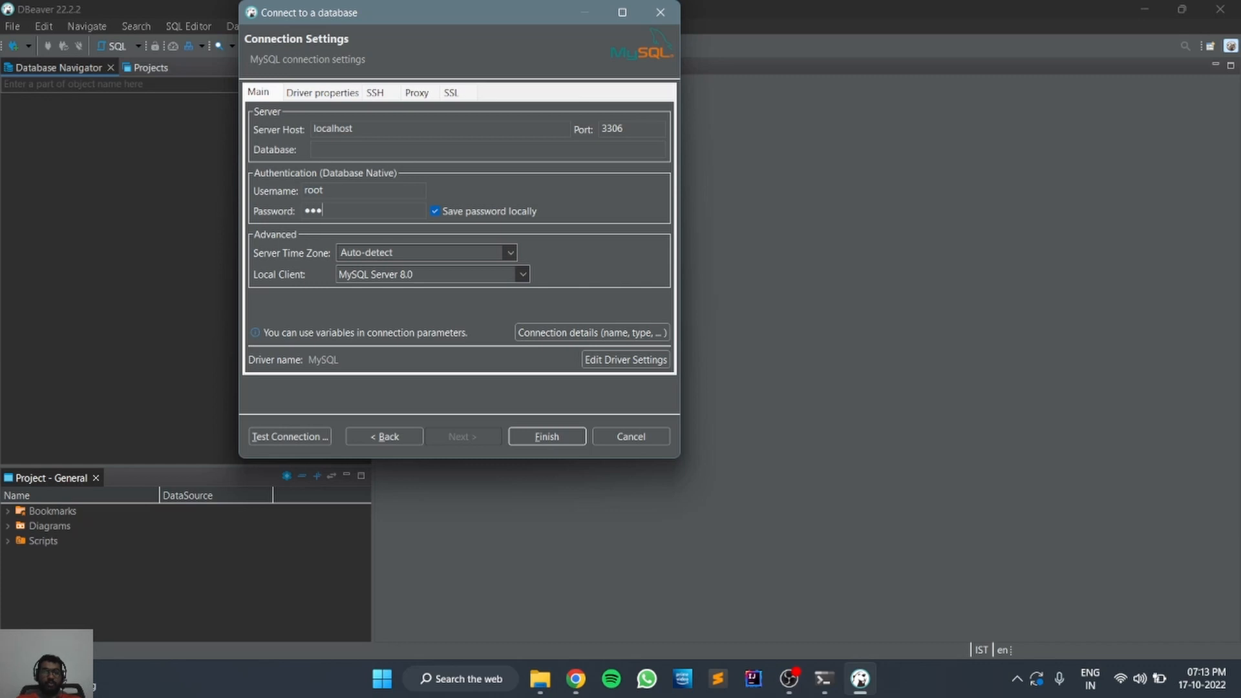
type("•")
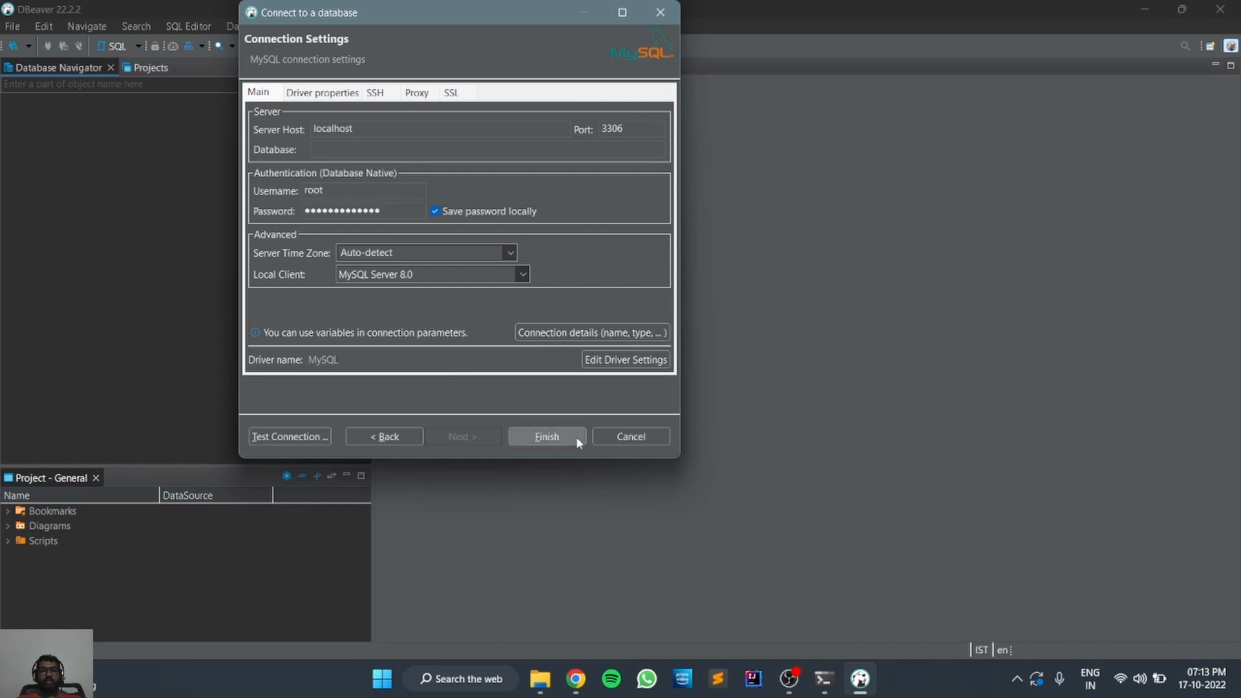
left_click(546, 437)
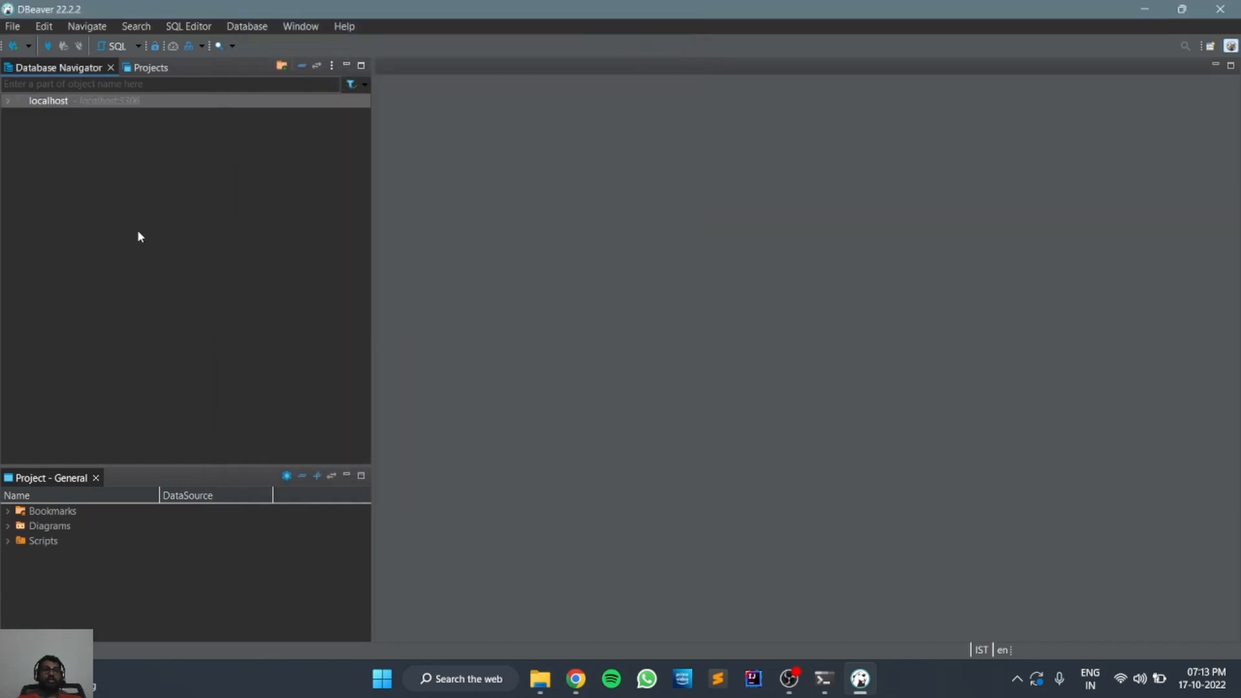
- Expand localhost > Databases > sys > Tables to show the sys_config table
left_click(11, 103)
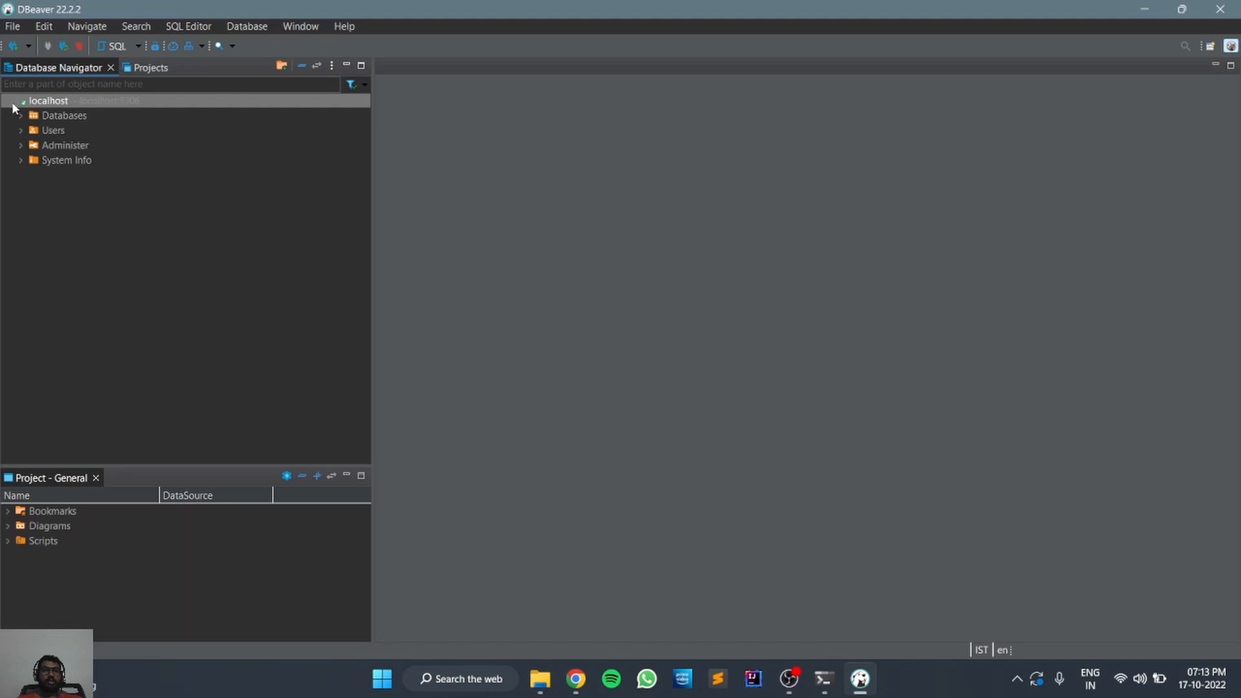
left_click(23, 117)
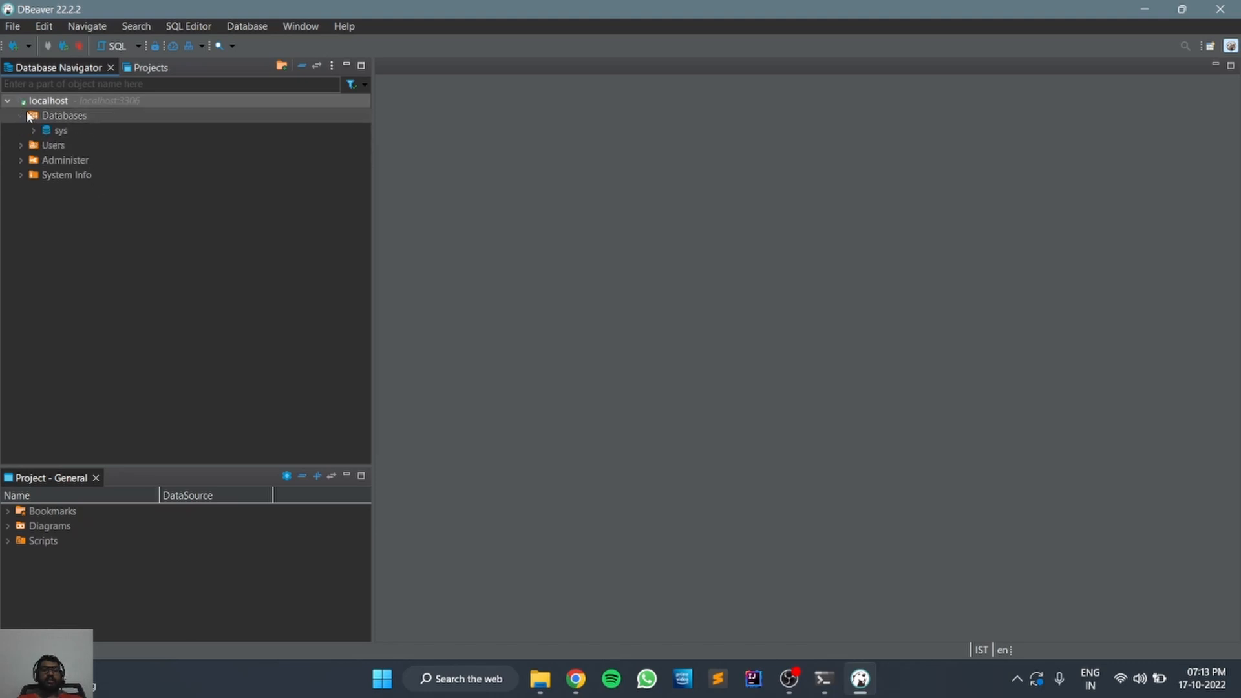
left_click(36, 130)
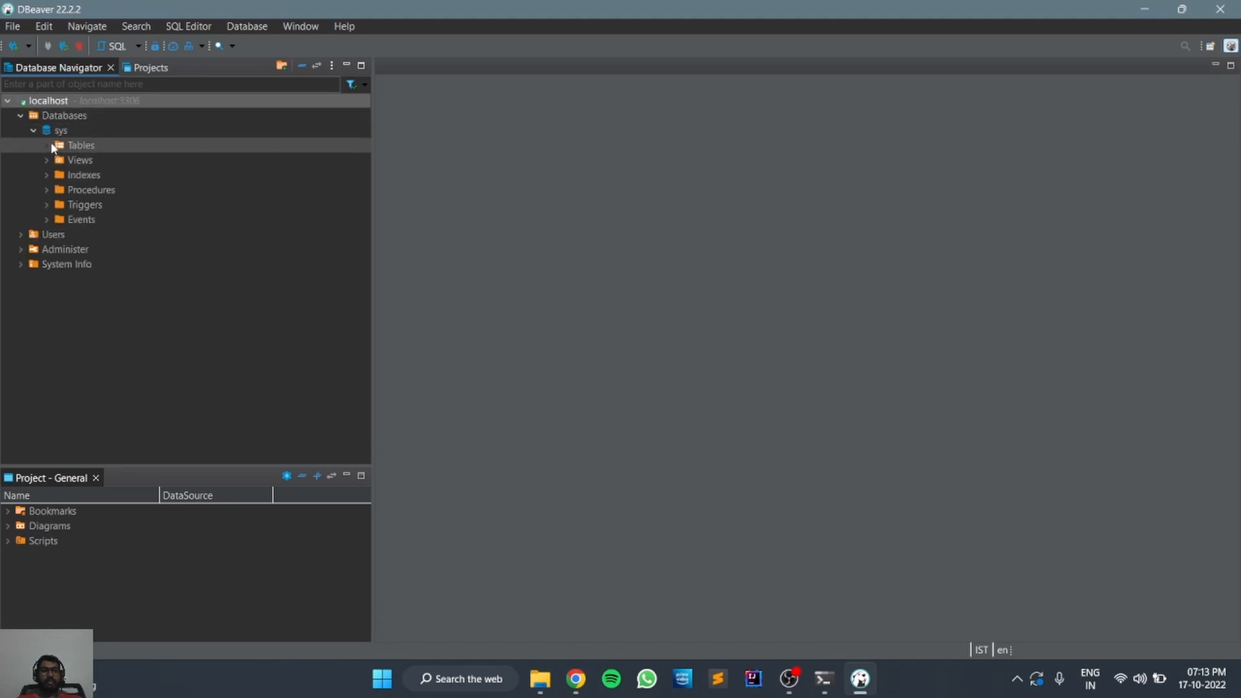
left_click(47, 145)
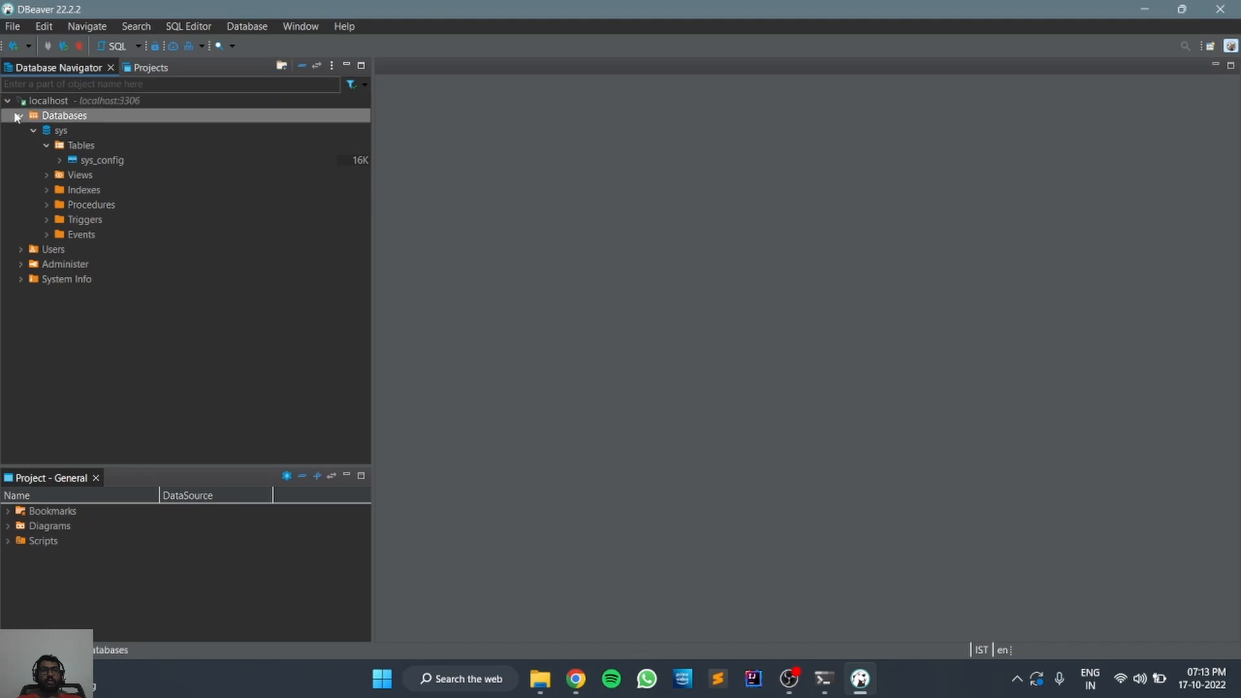
- Create a new database named Test_Database and show it under Databases next to sys
right_click(58, 116)
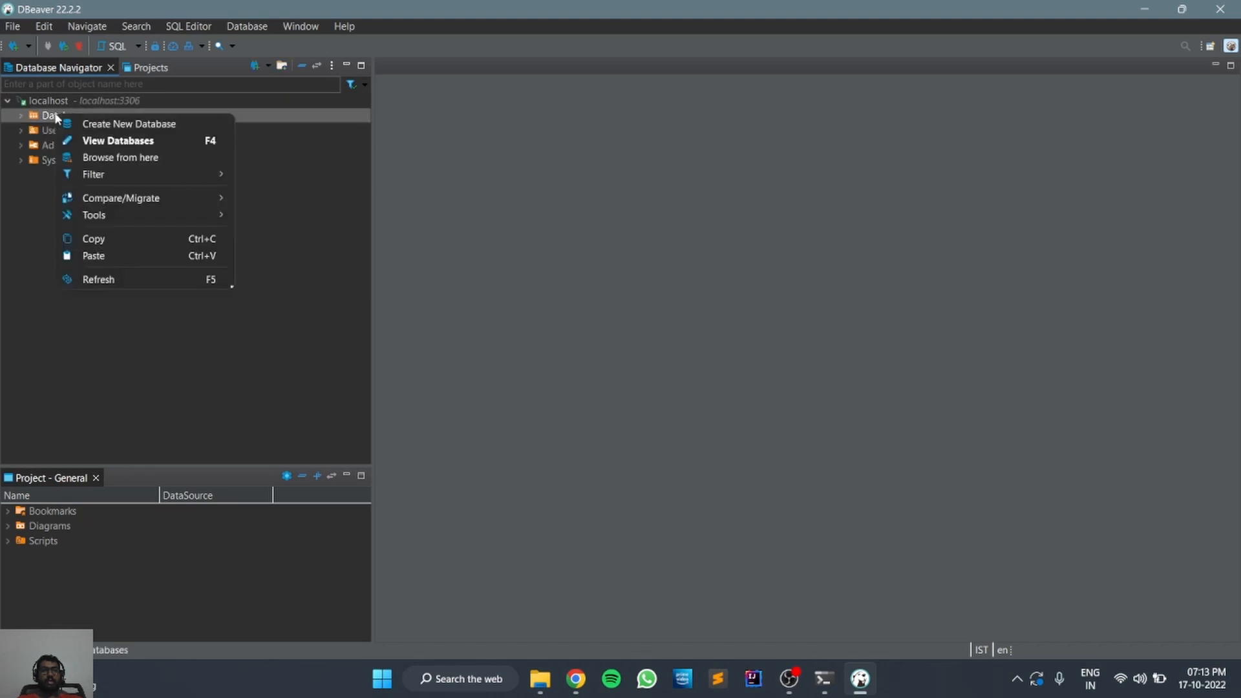
left_click(129, 124)
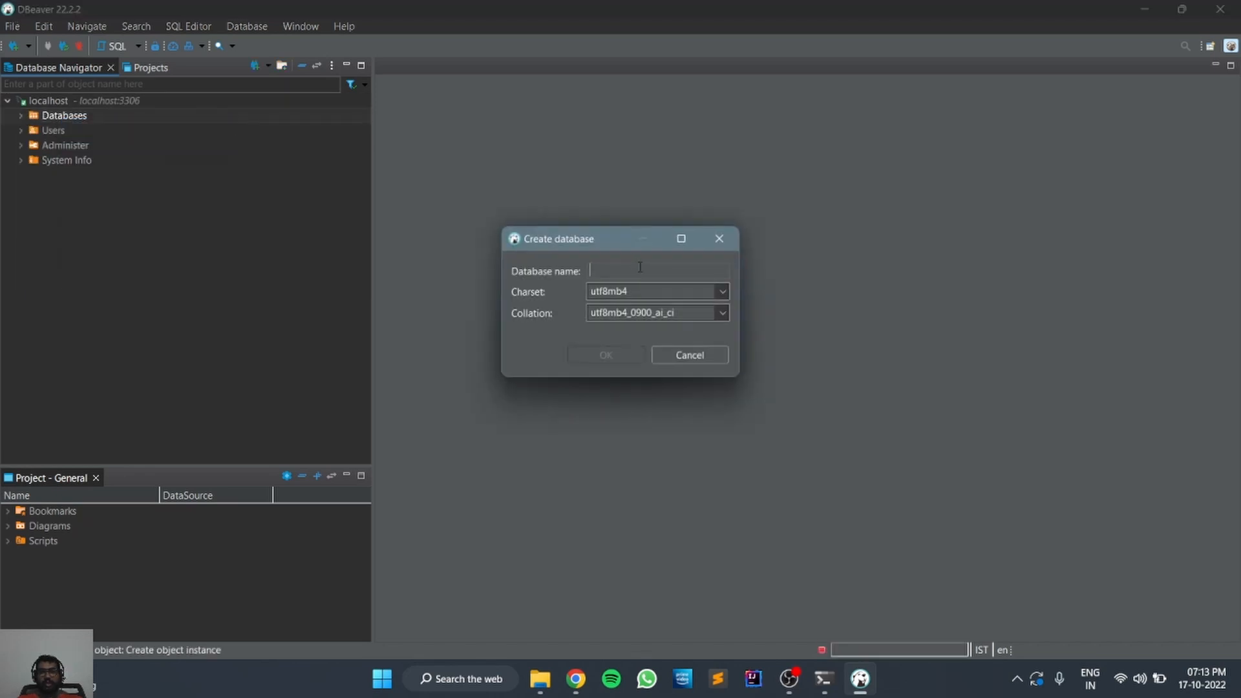
type("Test")
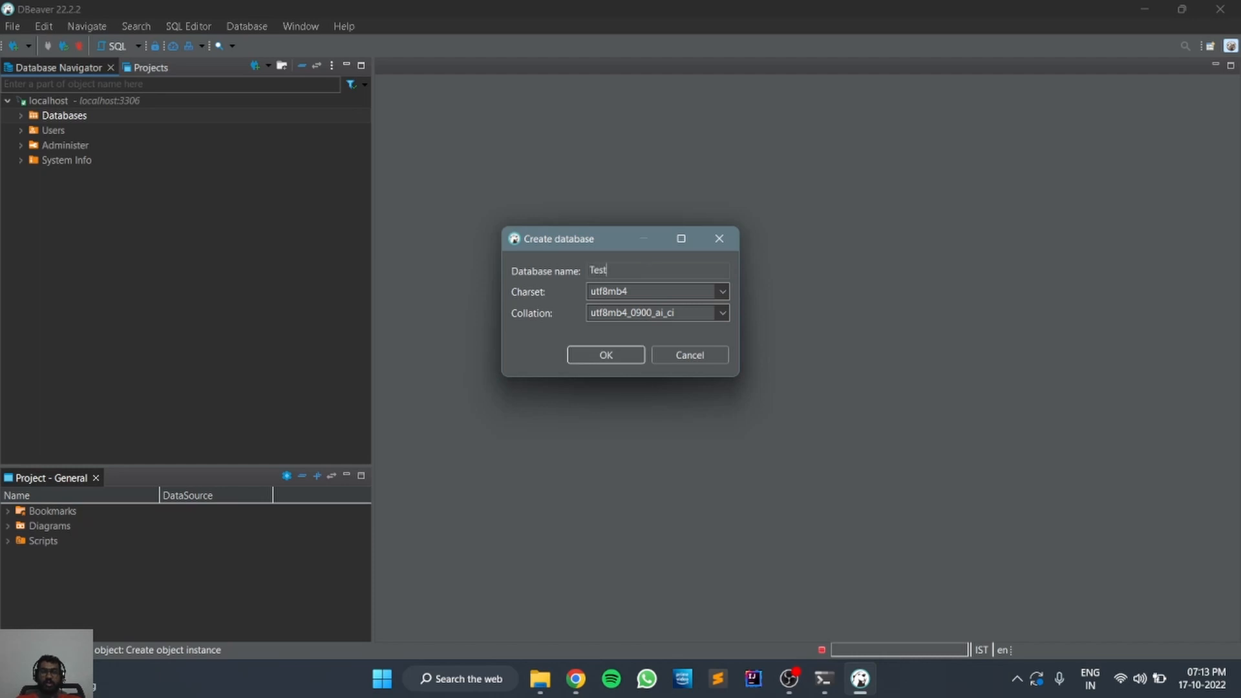
type("_Database")
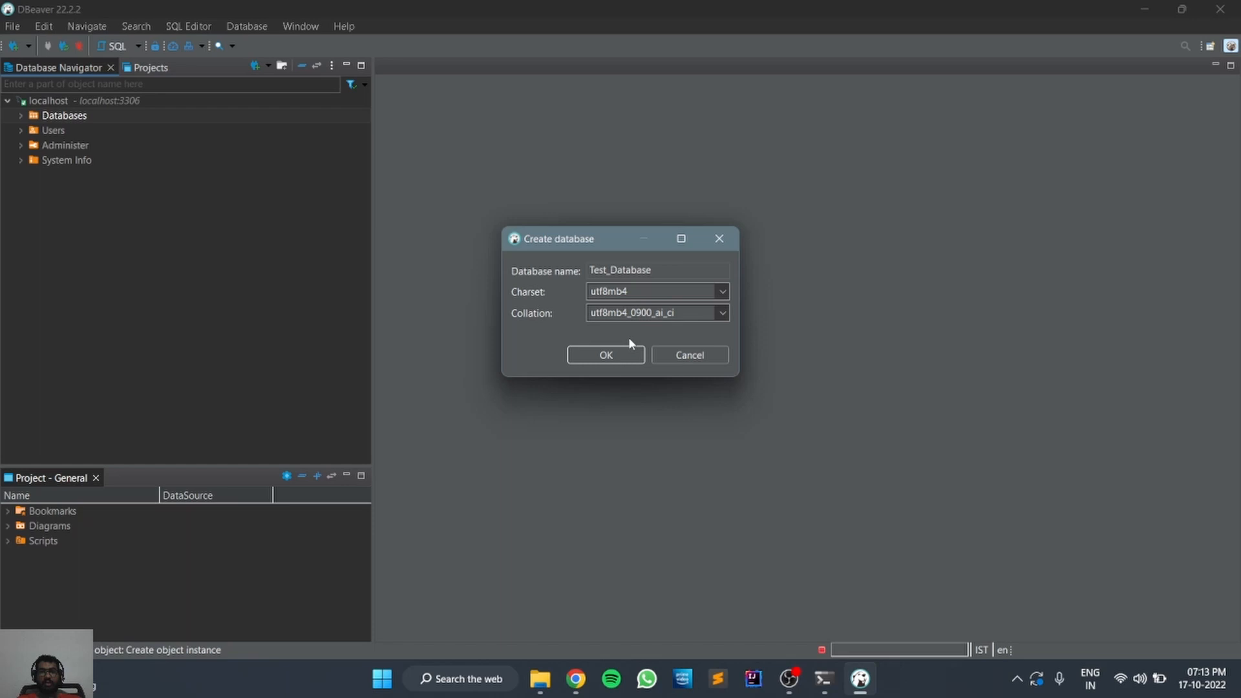
left_click(605, 354)
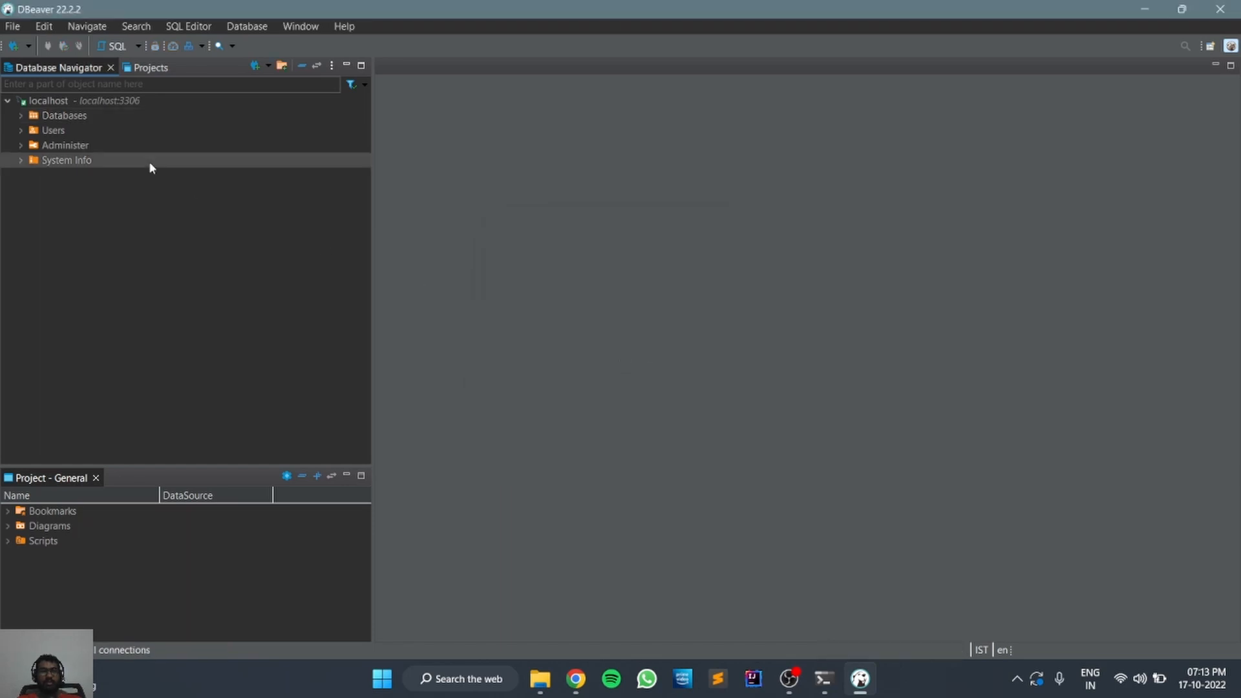
left_click(21, 116)
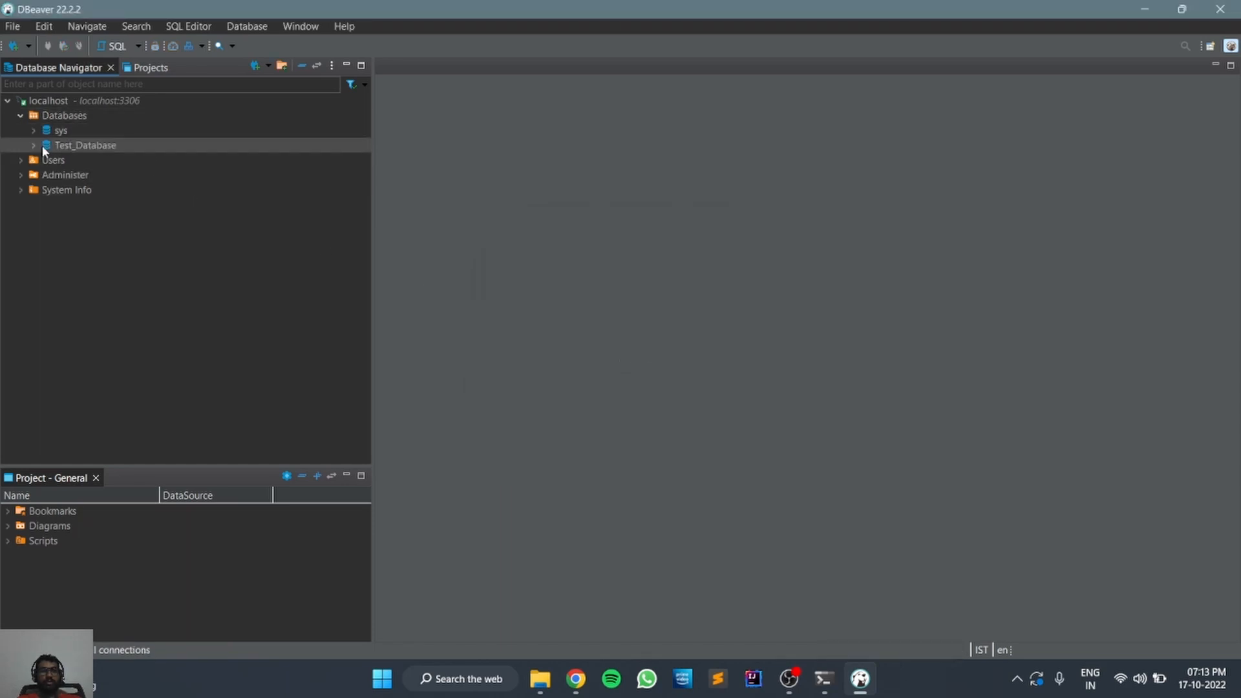
- Create a new table in Test_Database, rename it Employee and begin its first column
left_click(33, 145)
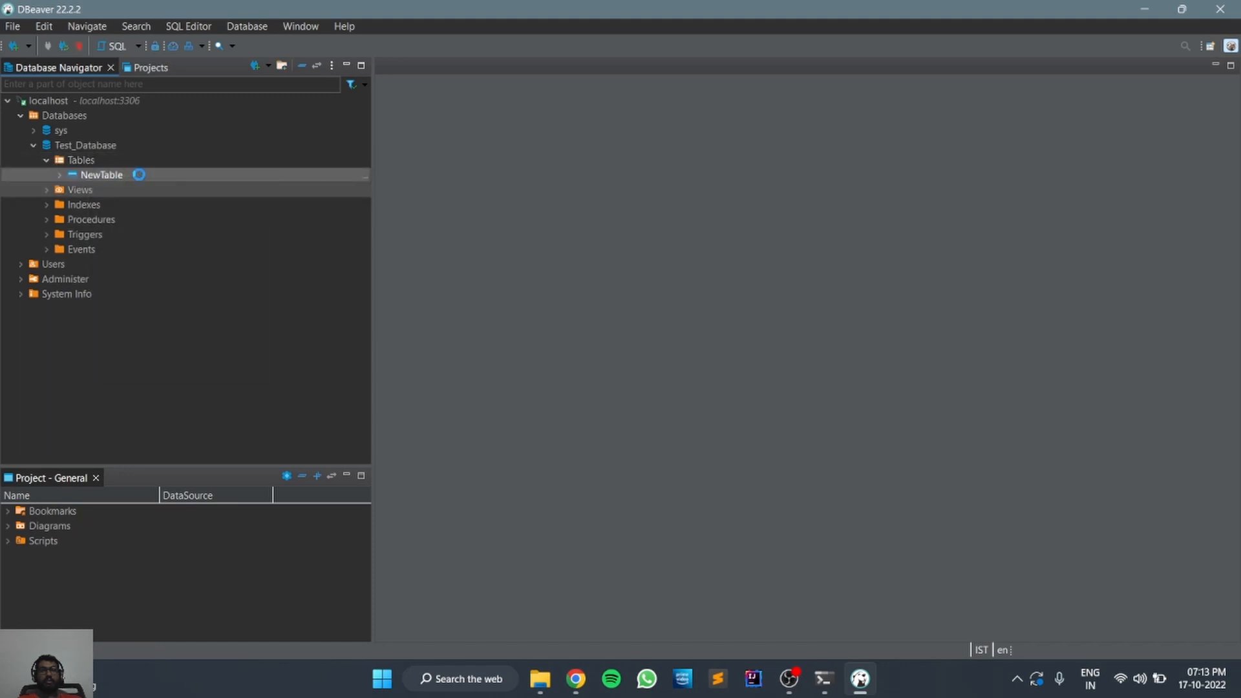
double_click(101, 175)
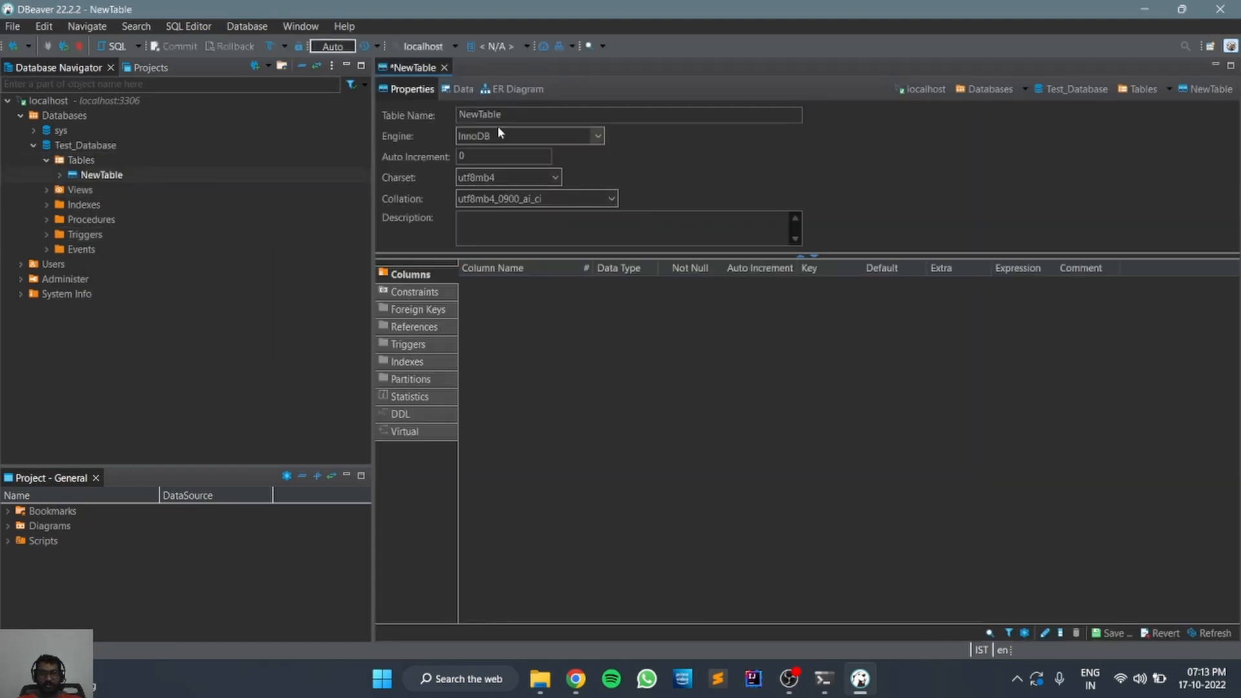
mouse_move(499, 132)
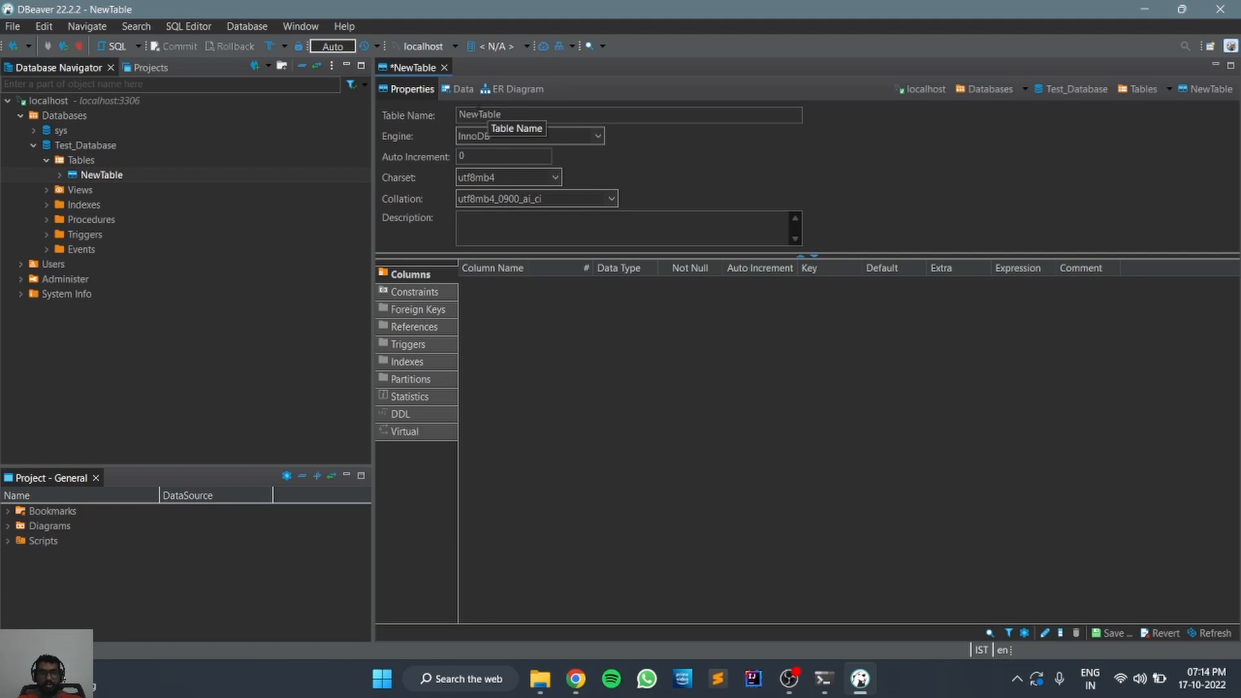
double_click(479, 113)
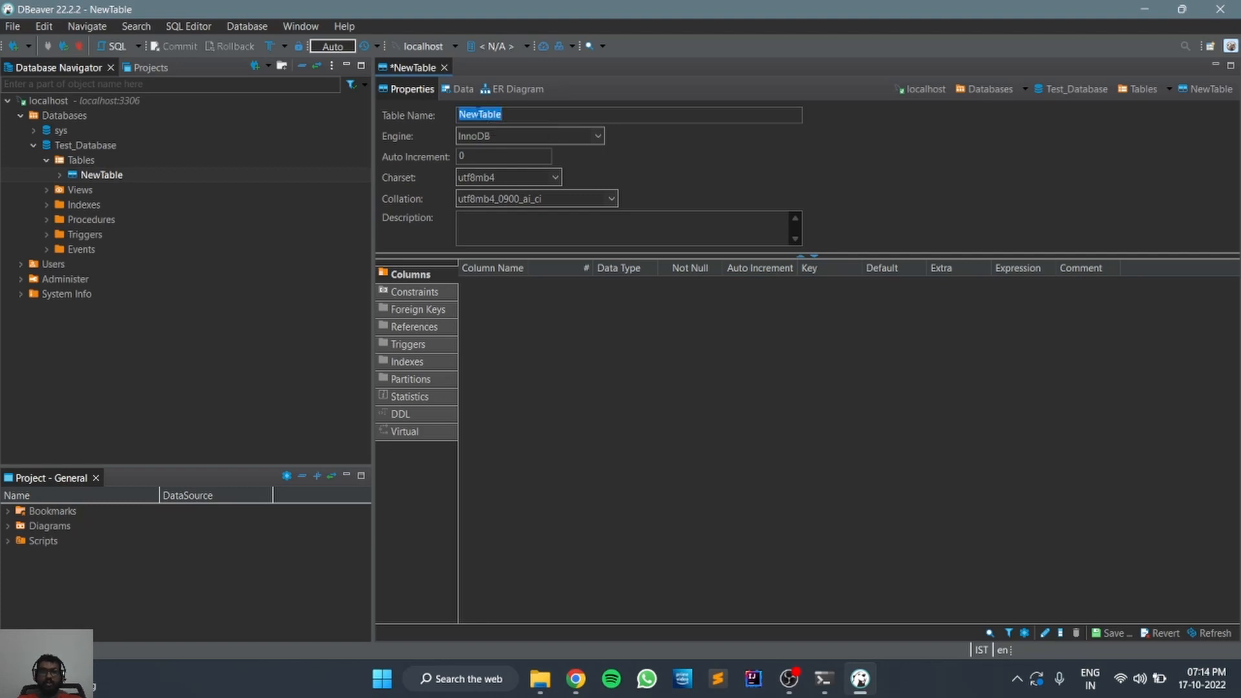
type("Ta")
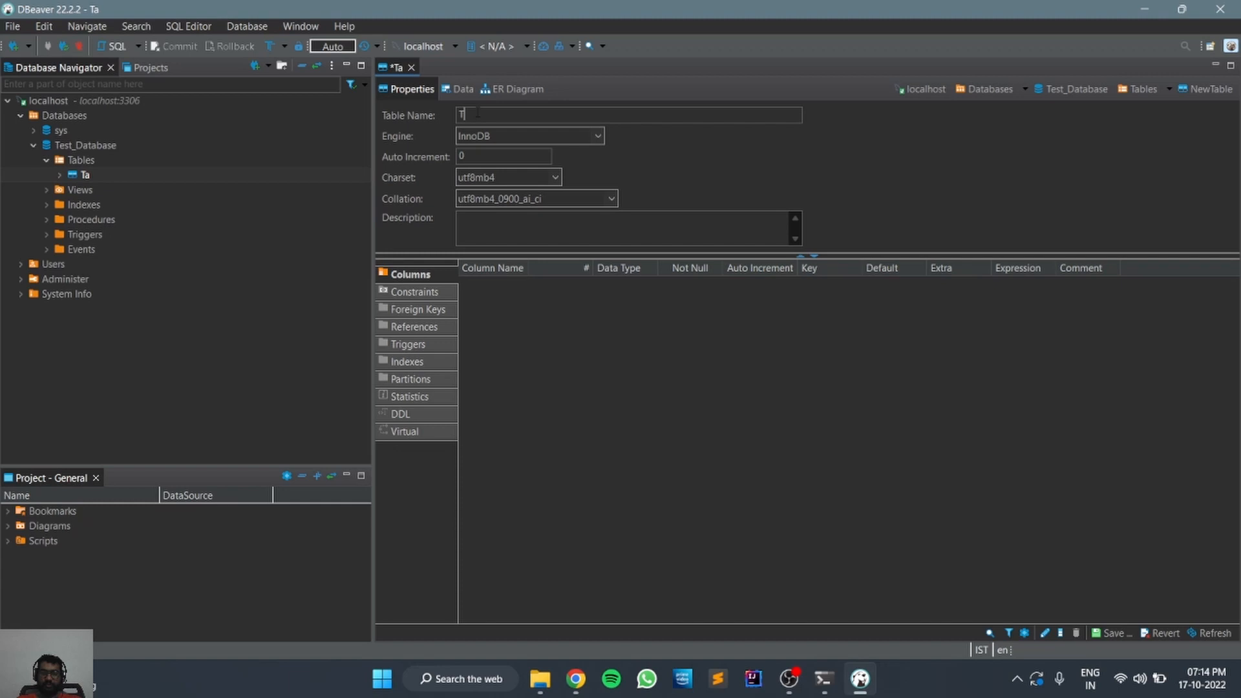
type("Employee")
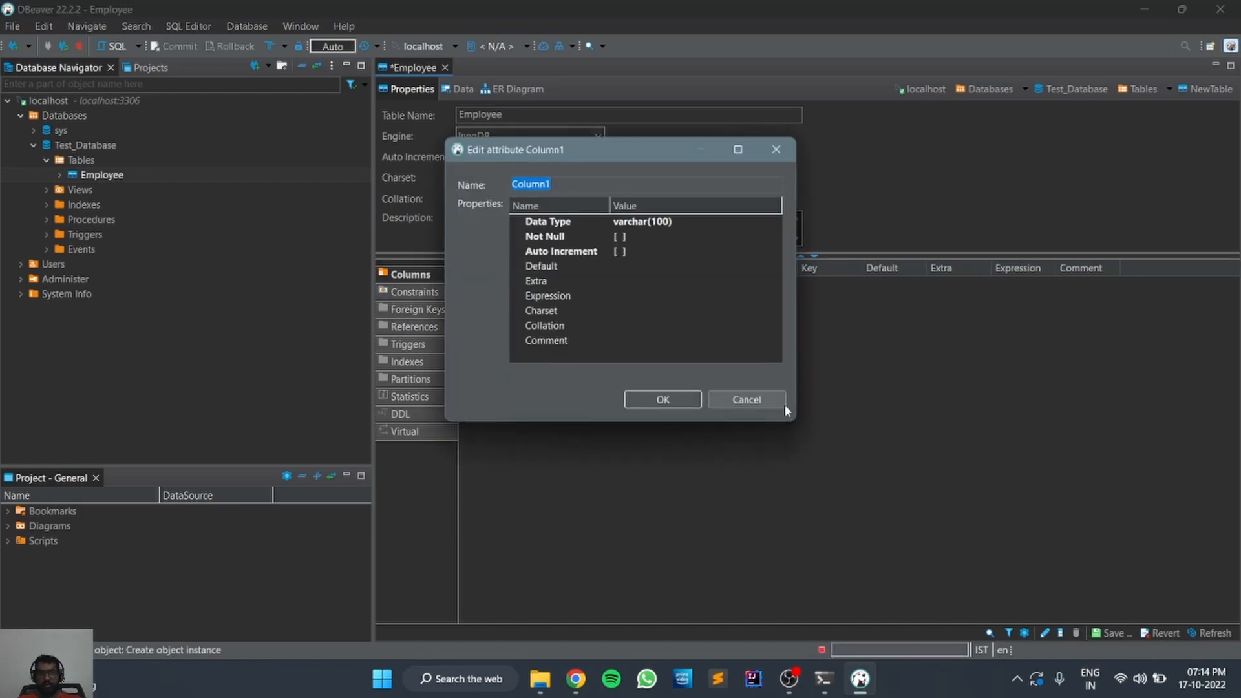
- Define the first column as Emp_ID with type varchar(100)
type("Emp_ID")
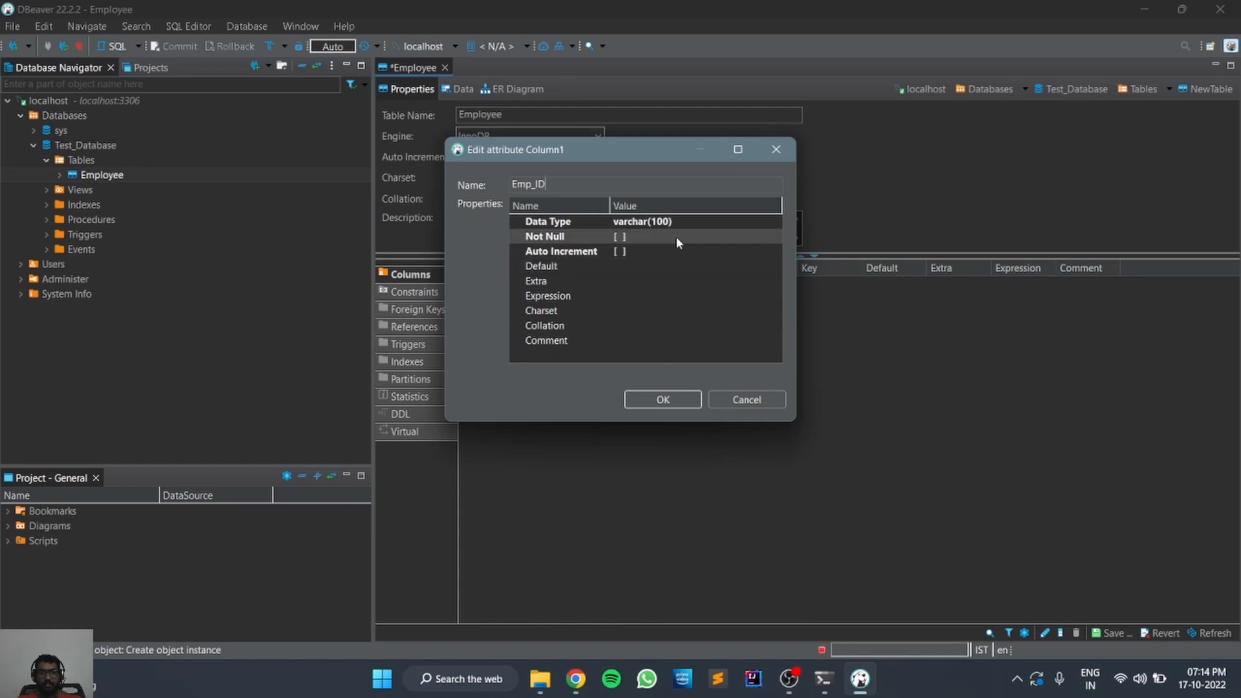
left_click(667, 222)
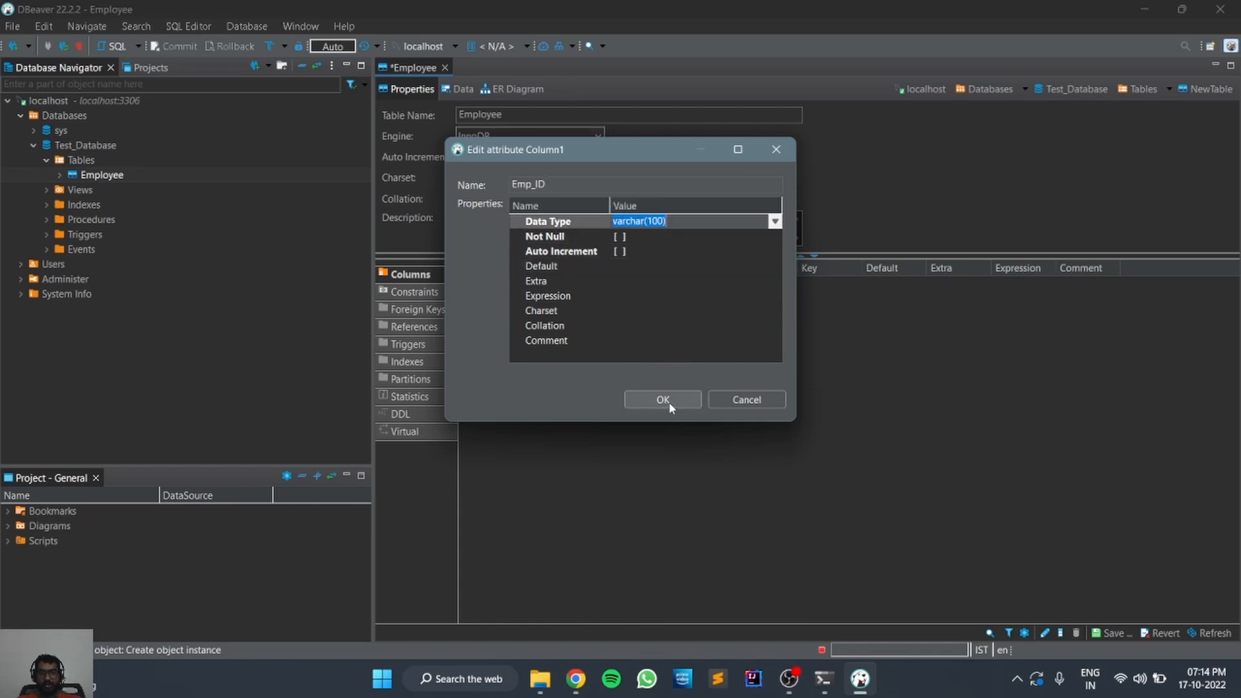
left_click(663, 399)
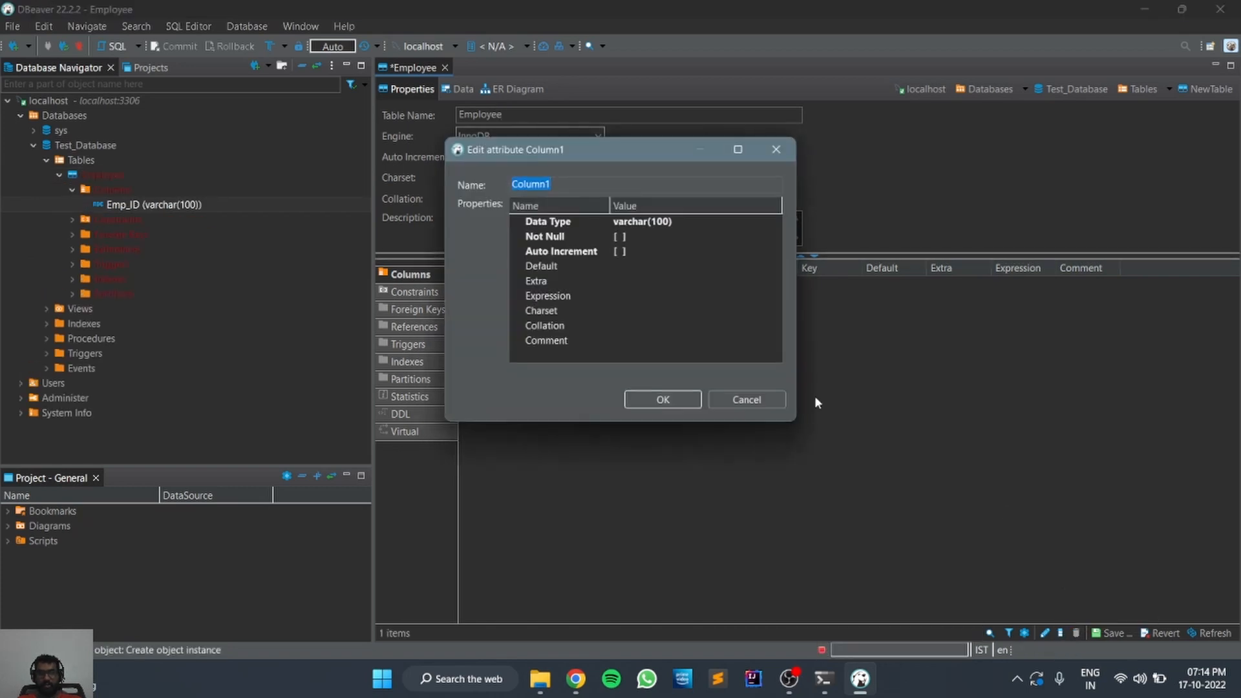
- Add a second column Emp_name with data type CHAR
type("Emp_name")
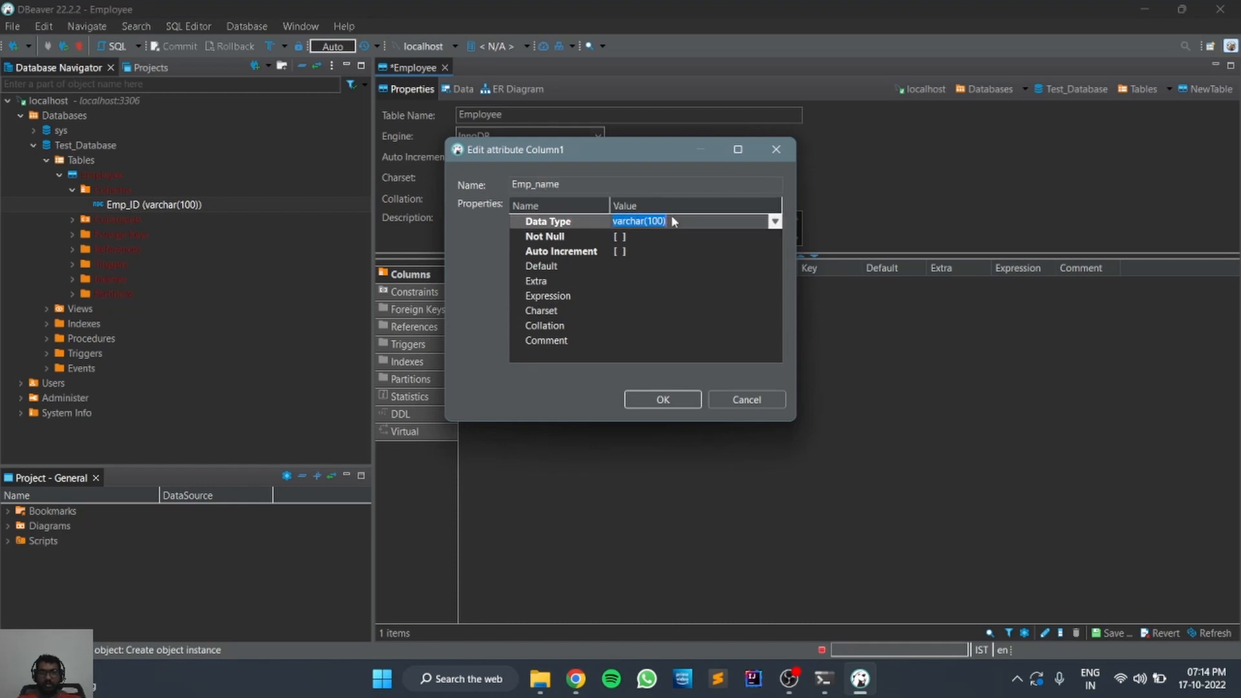
left_click(774, 221)
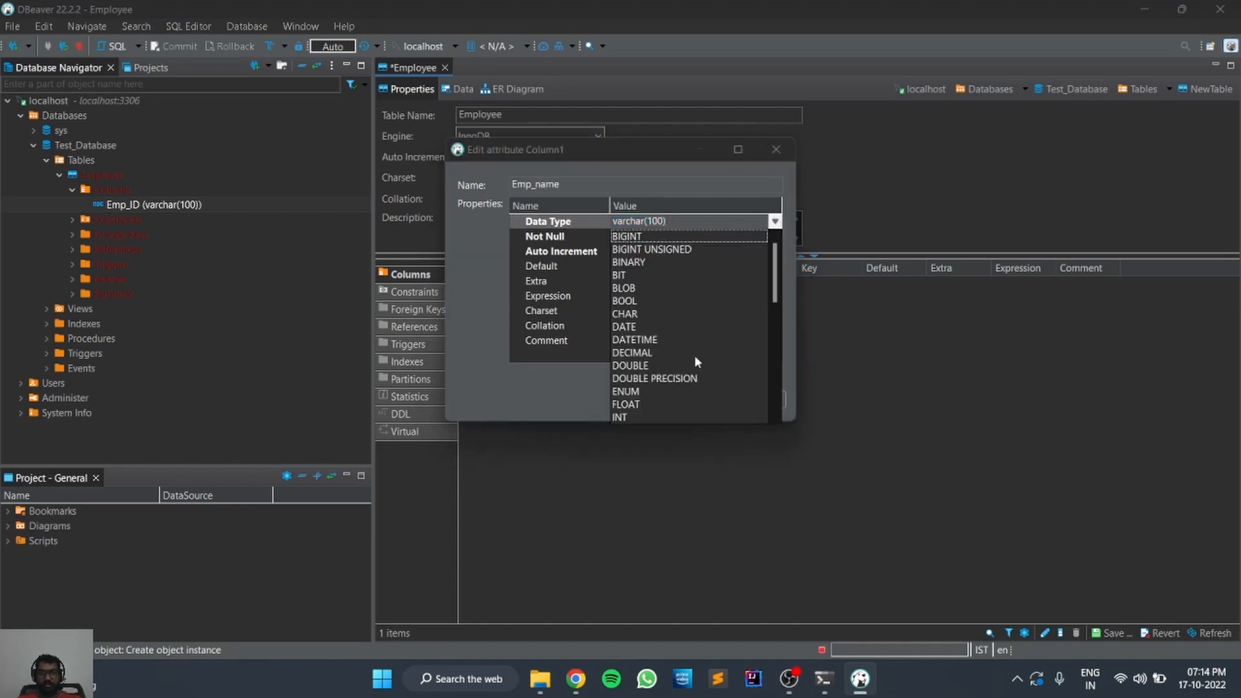
left_click(624, 313)
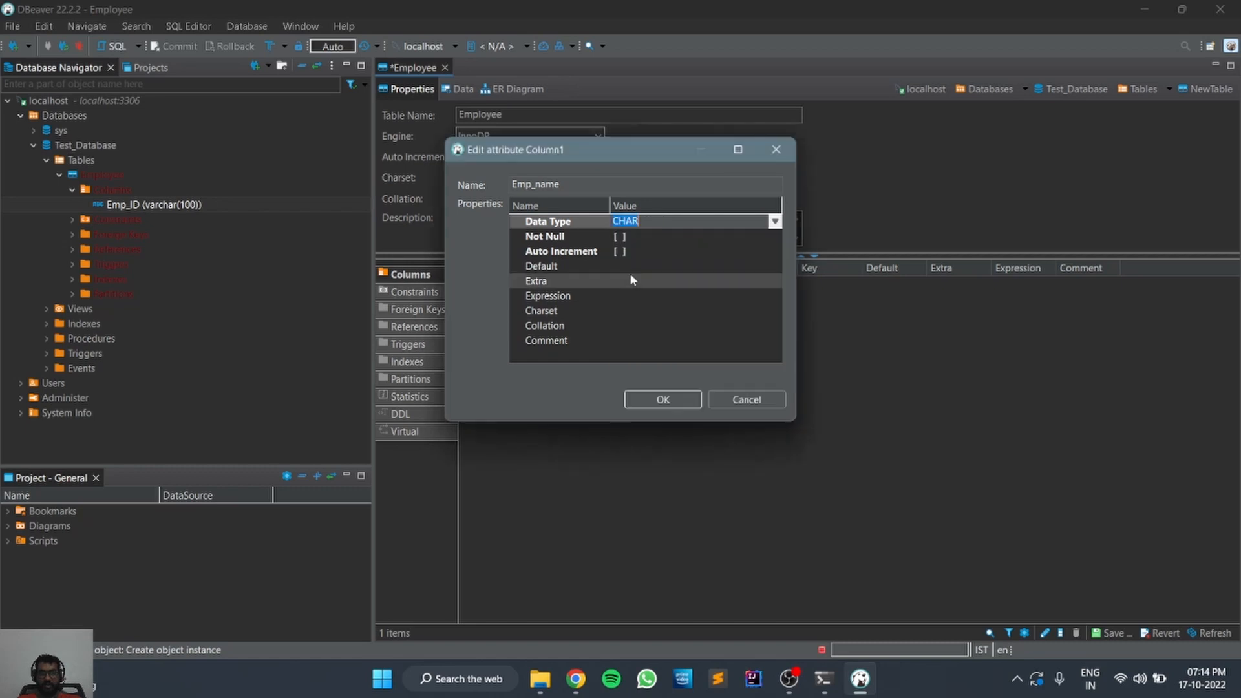
left_click(663, 399)
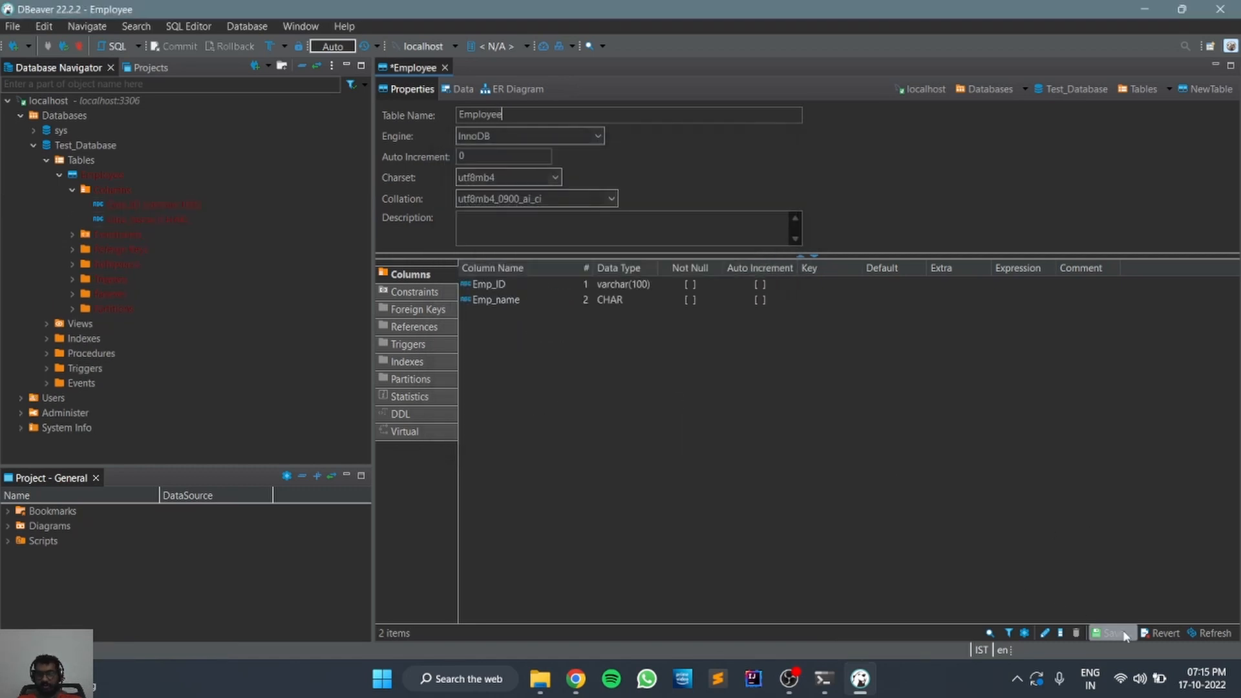
- Save the Employee table and persist the CREATE TABLE statement to Test_Database
left_click(1110, 634)
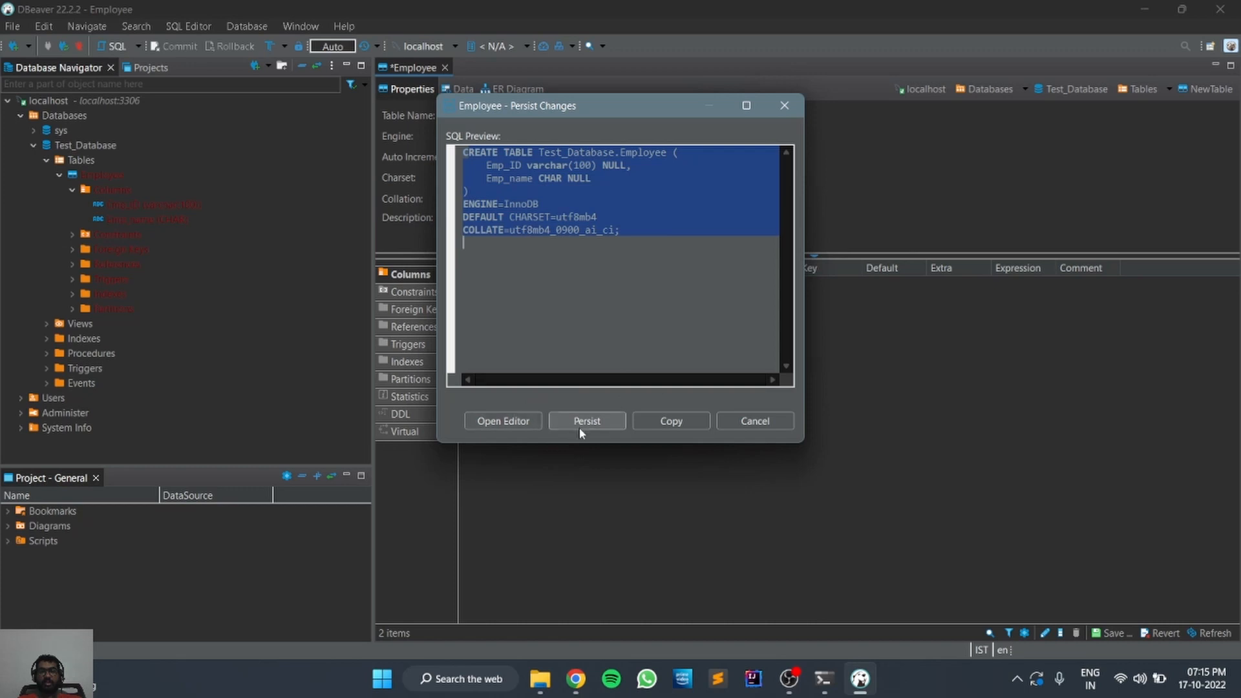
left_click(587, 421)
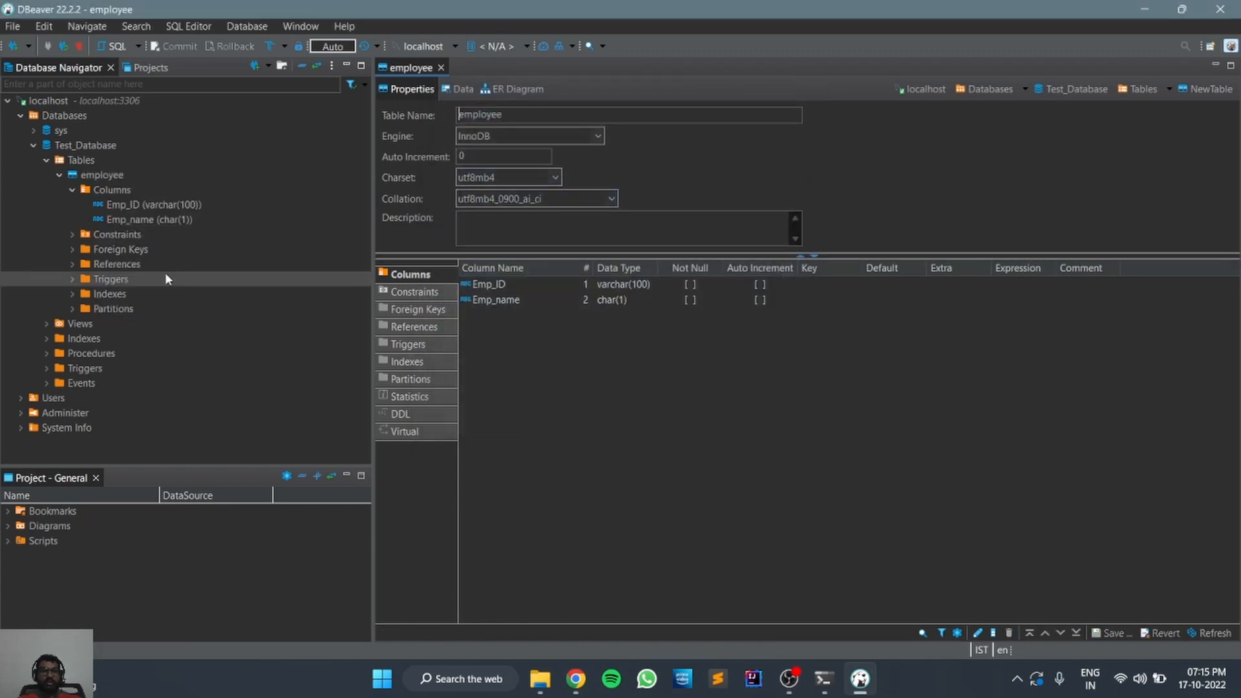
left_click(98, 174)
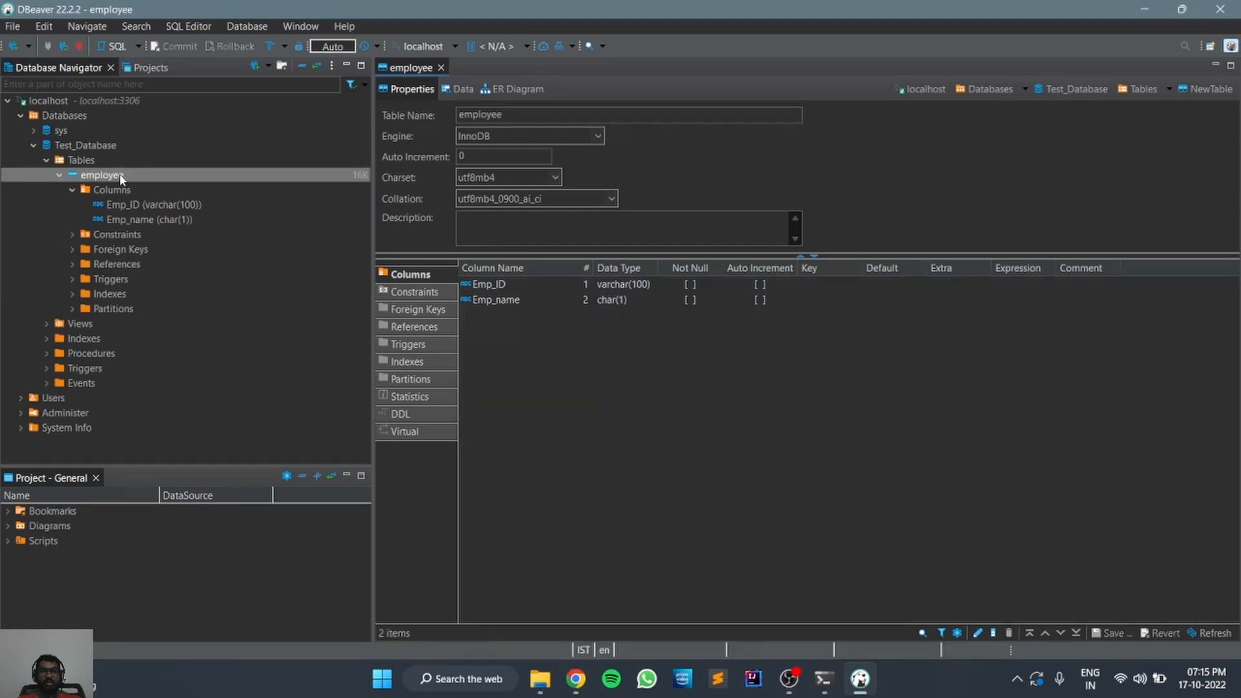
mouse_move(120, 175)
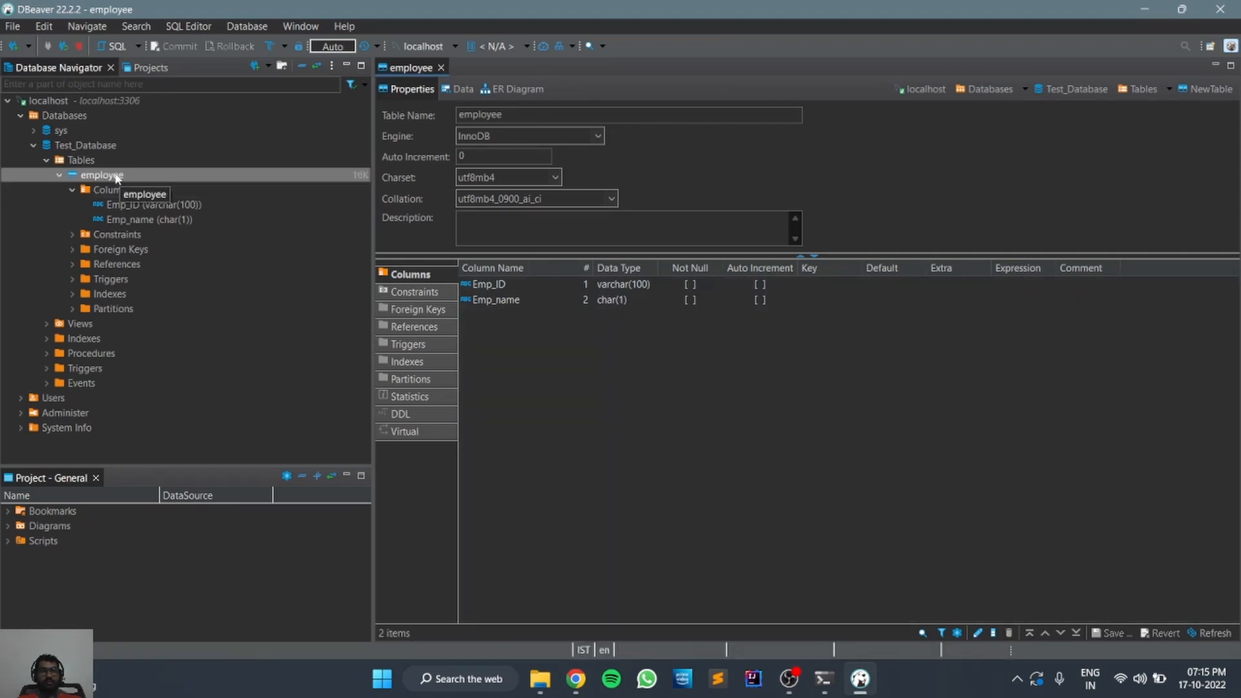
right_click(97, 174)
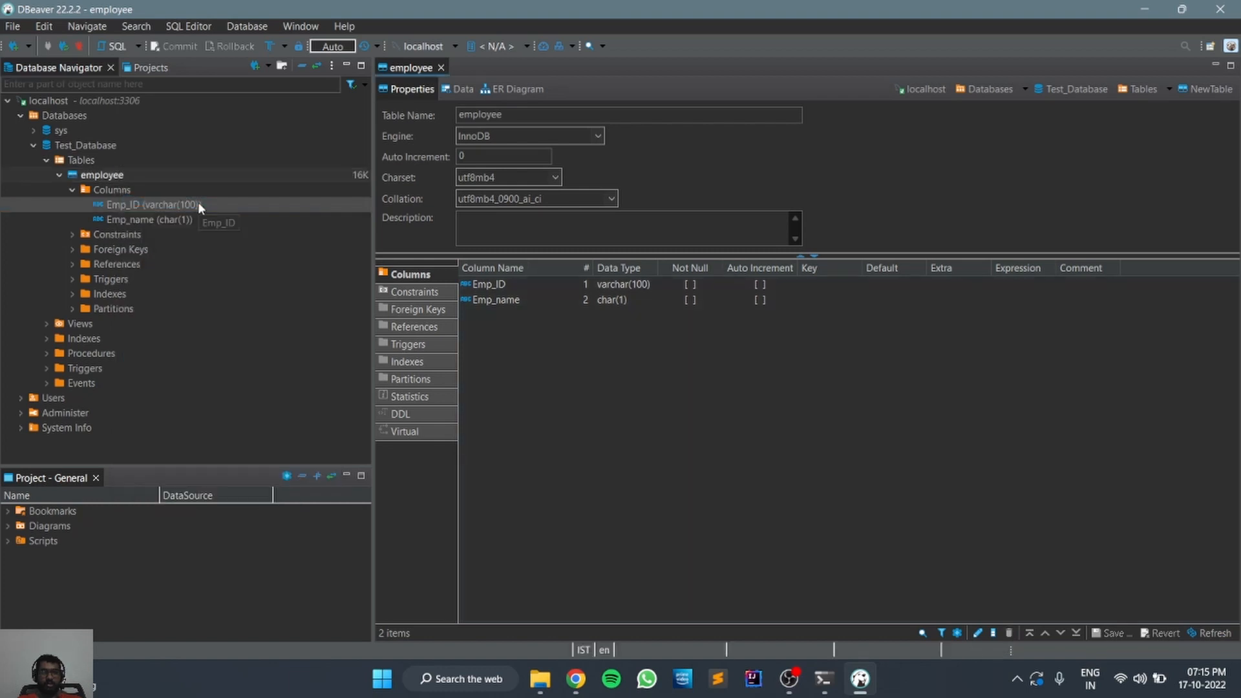
right_click(99, 174)
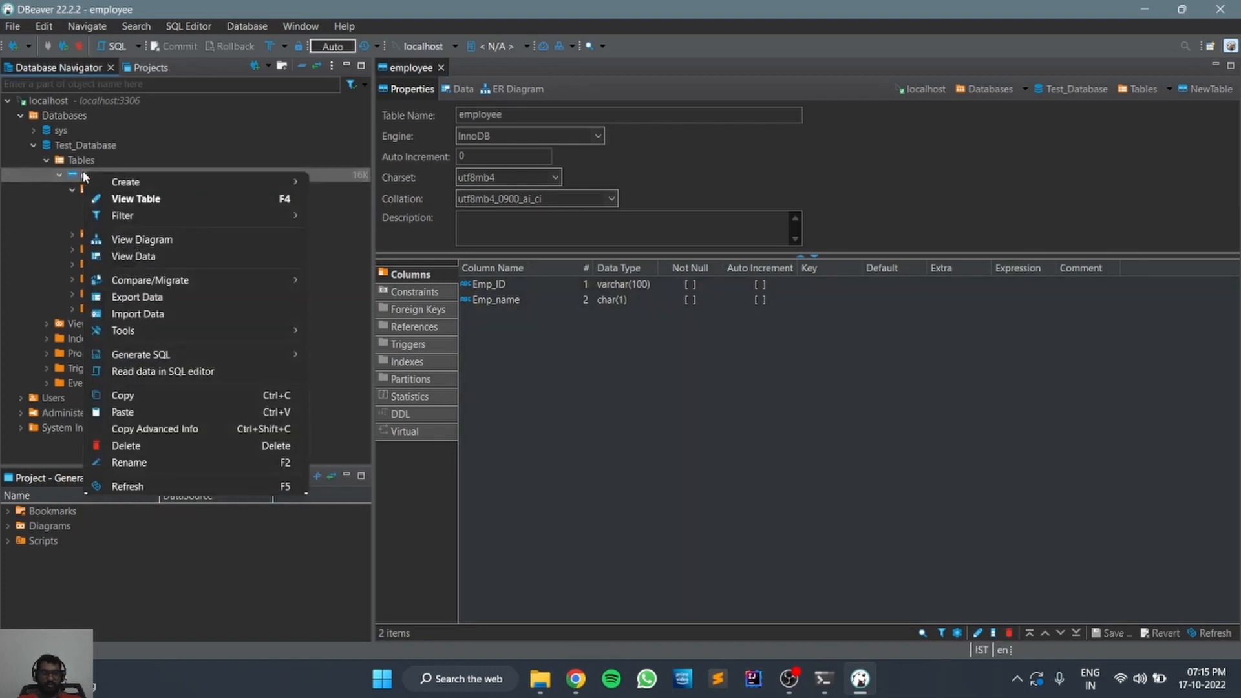
mouse_move(316, 150)
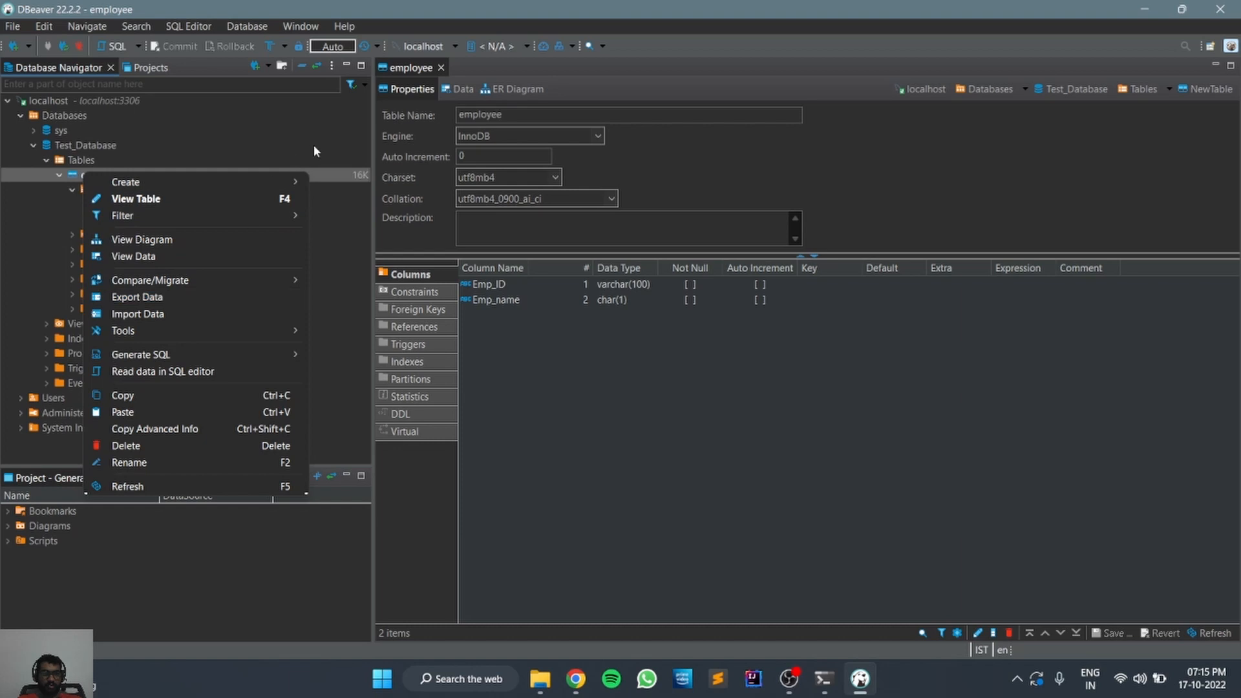
left_click(704, 357)
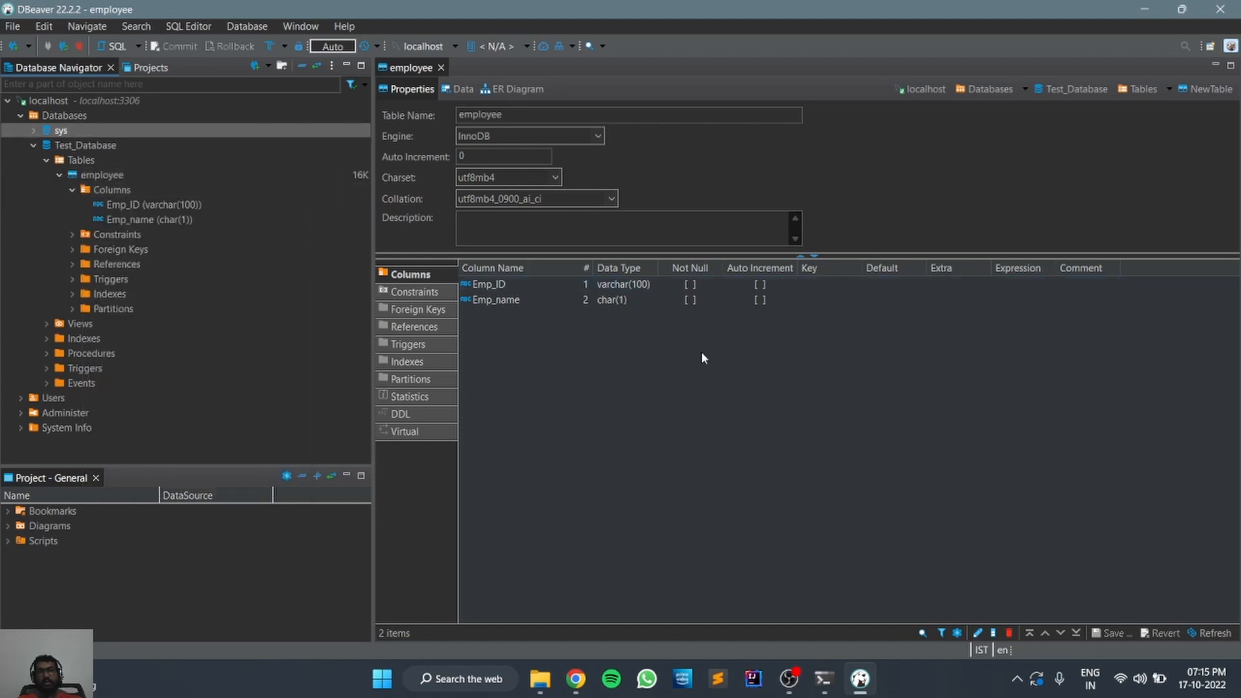
mouse_move(725, 367)
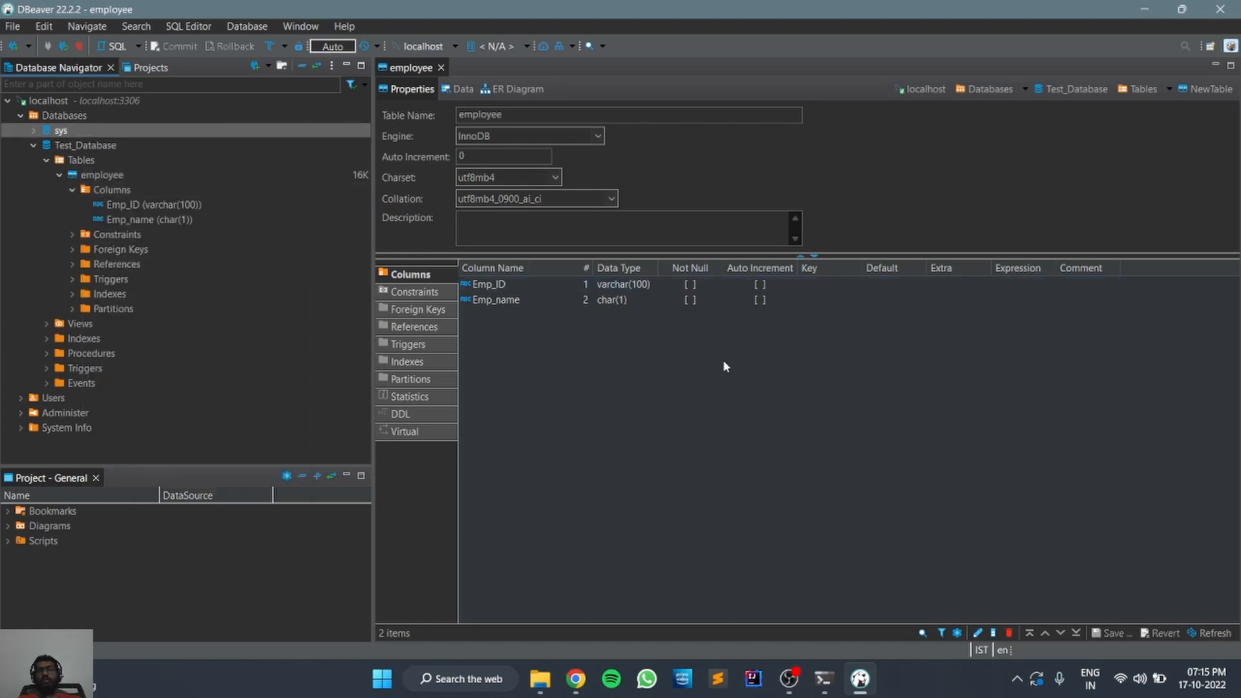